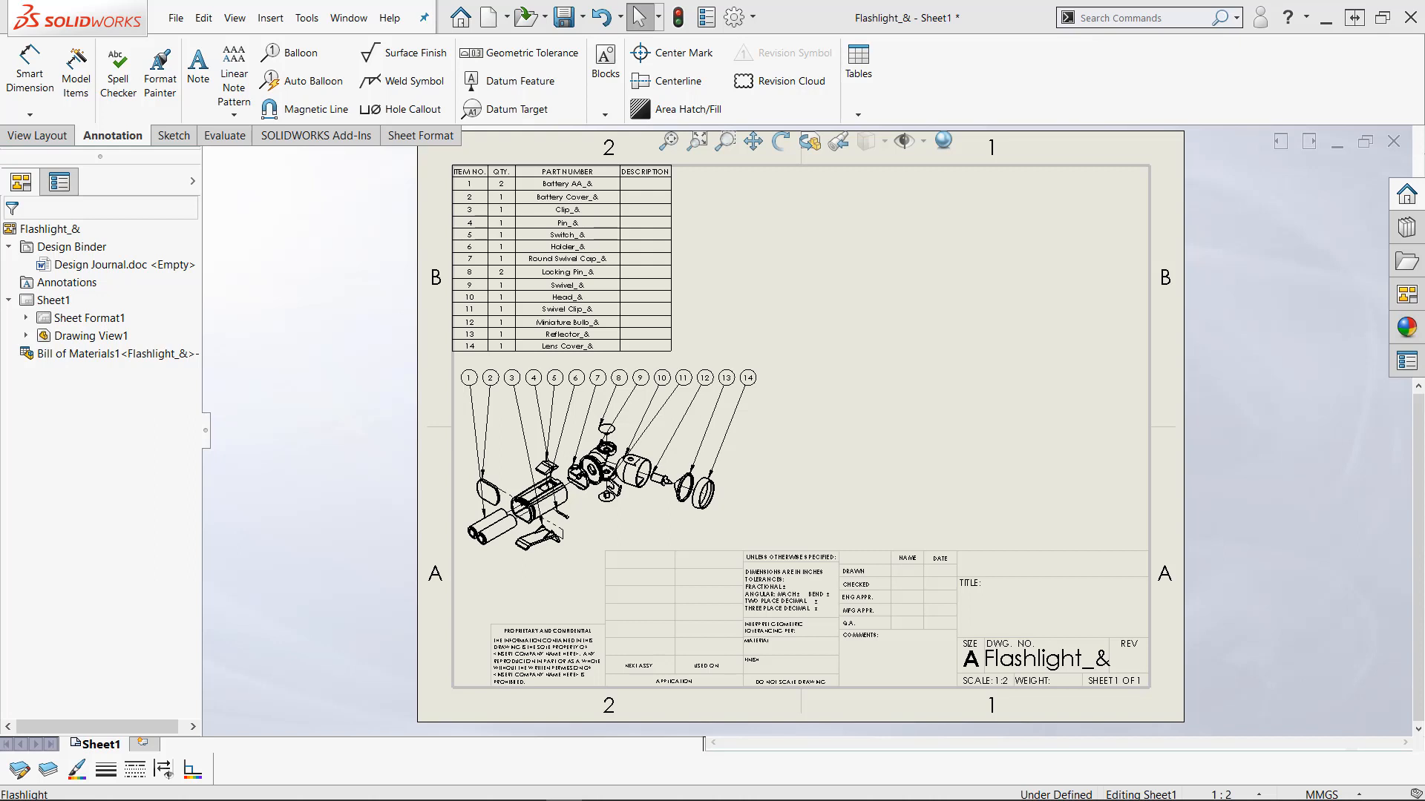
{"action": "mouse_move", "coordinate": [157, 399]}
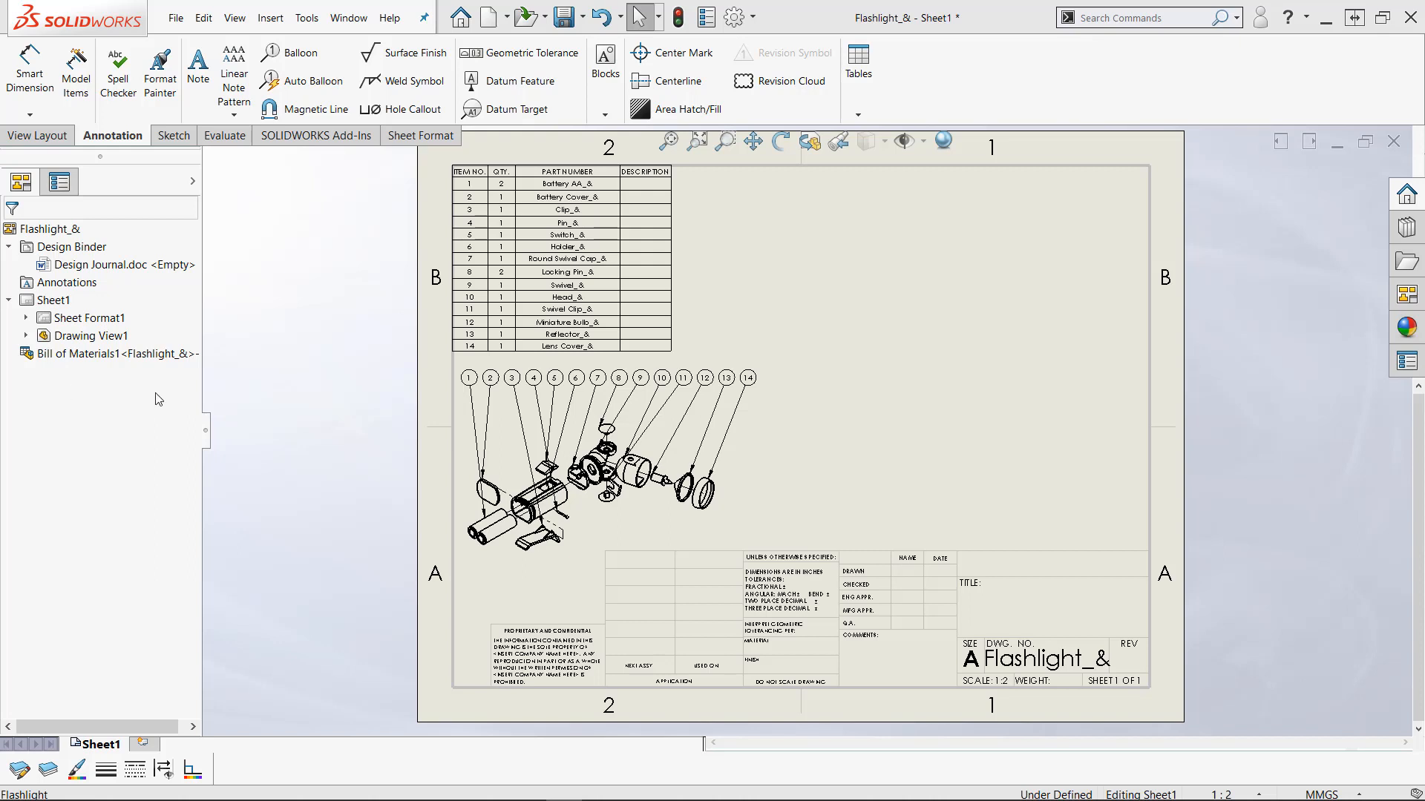
{"action": "mouse_move", "coordinate": [410, 344]}
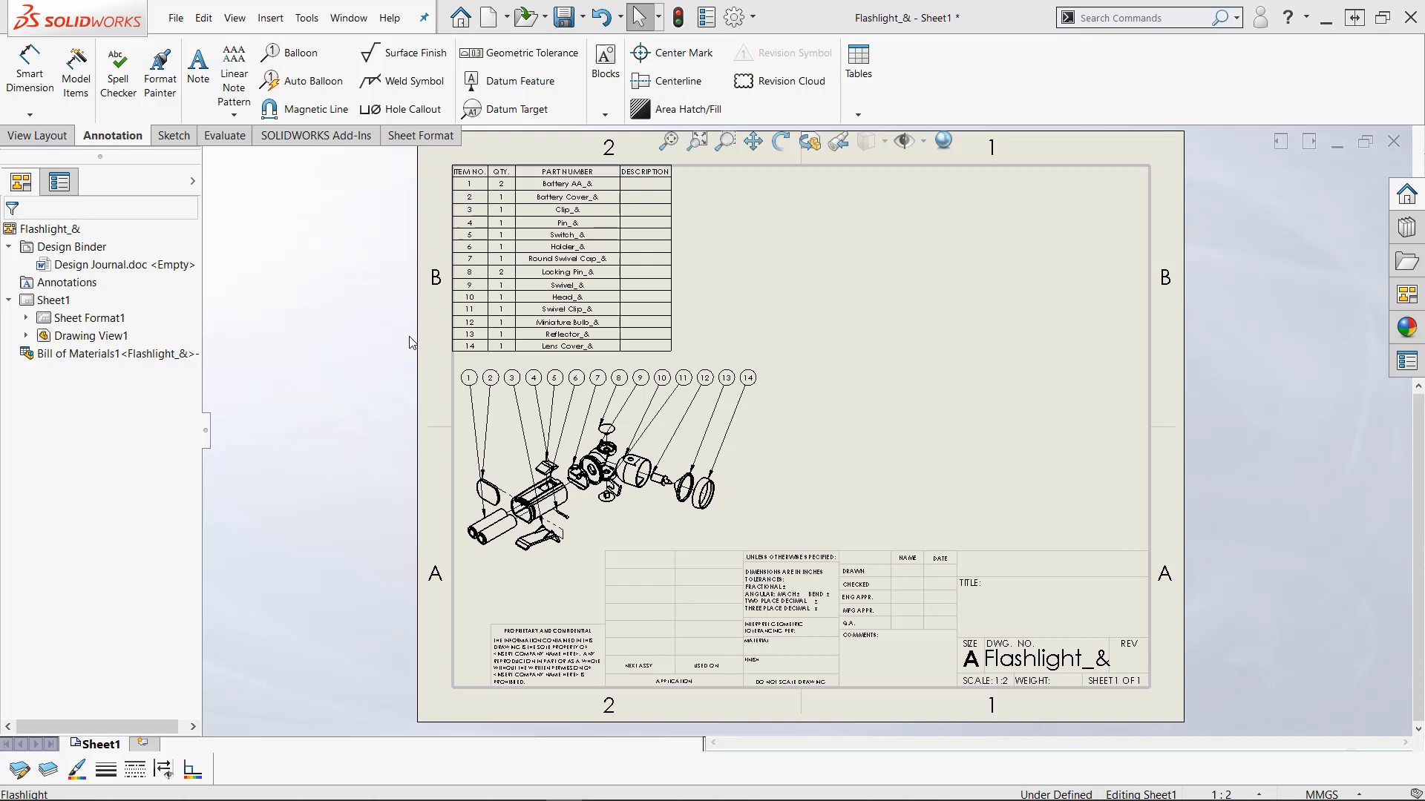
{"action": "mouse_move", "coordinate": [404, 344]}
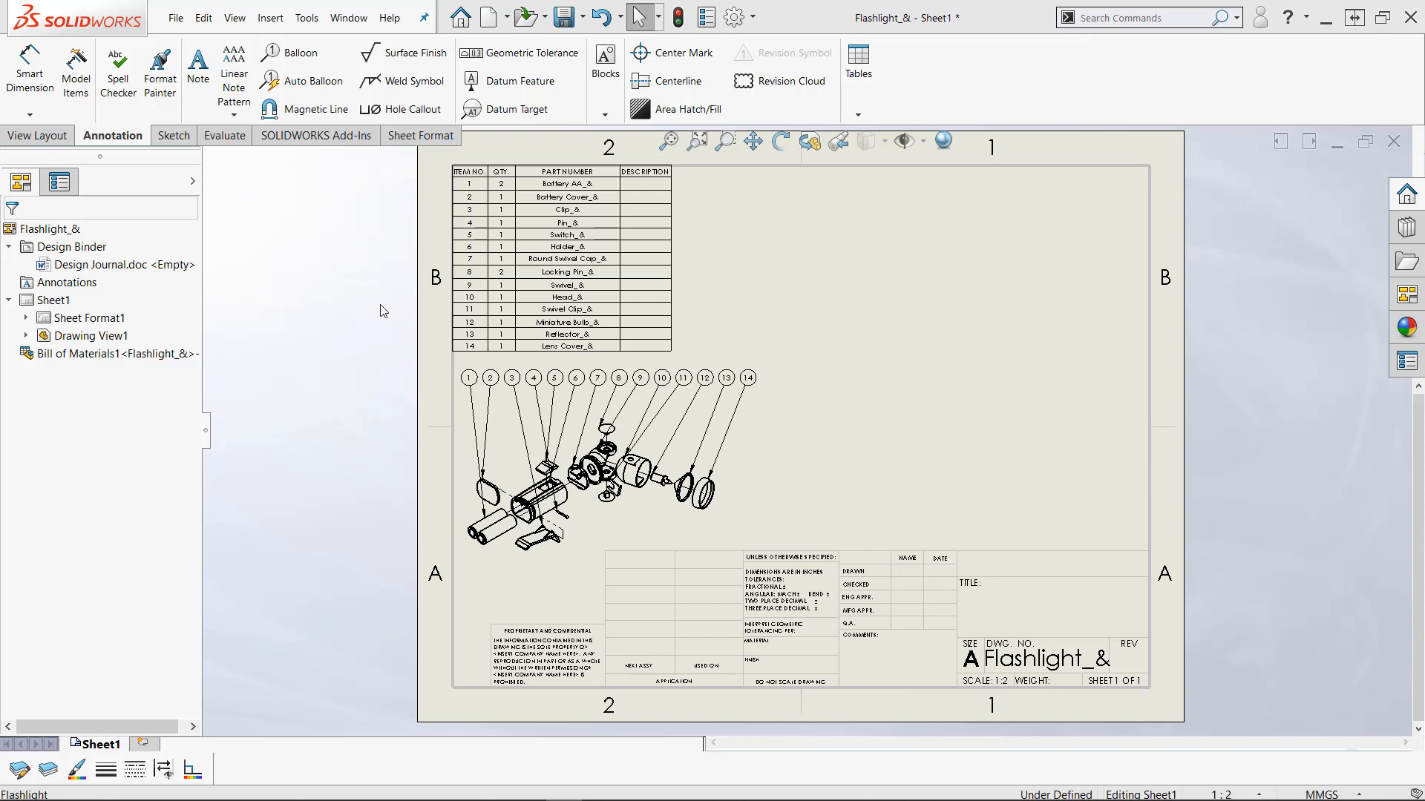
{"action": "mouse_move", "coordinate": [279, 327]}
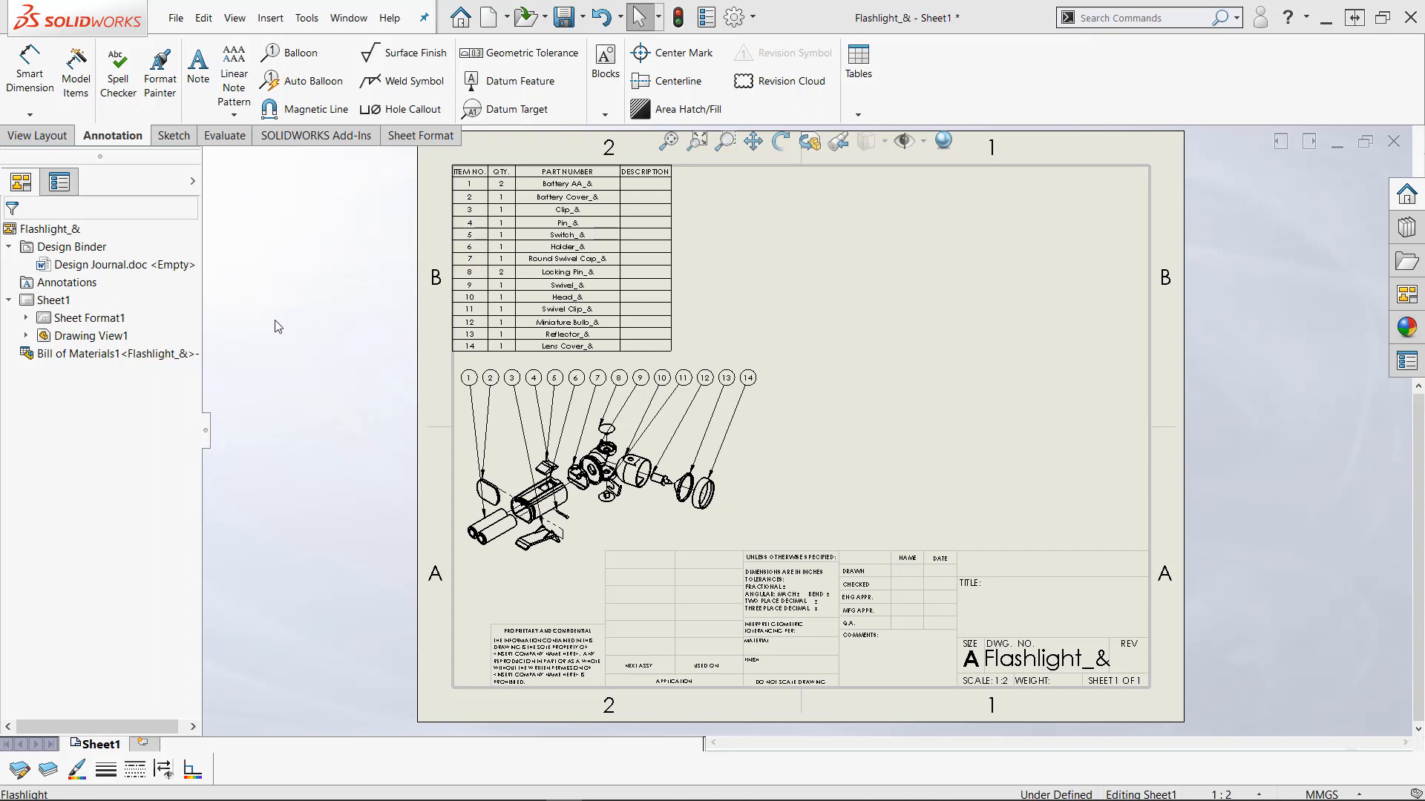
{"action": "mouse_move", "coordinate": [301, 298]}
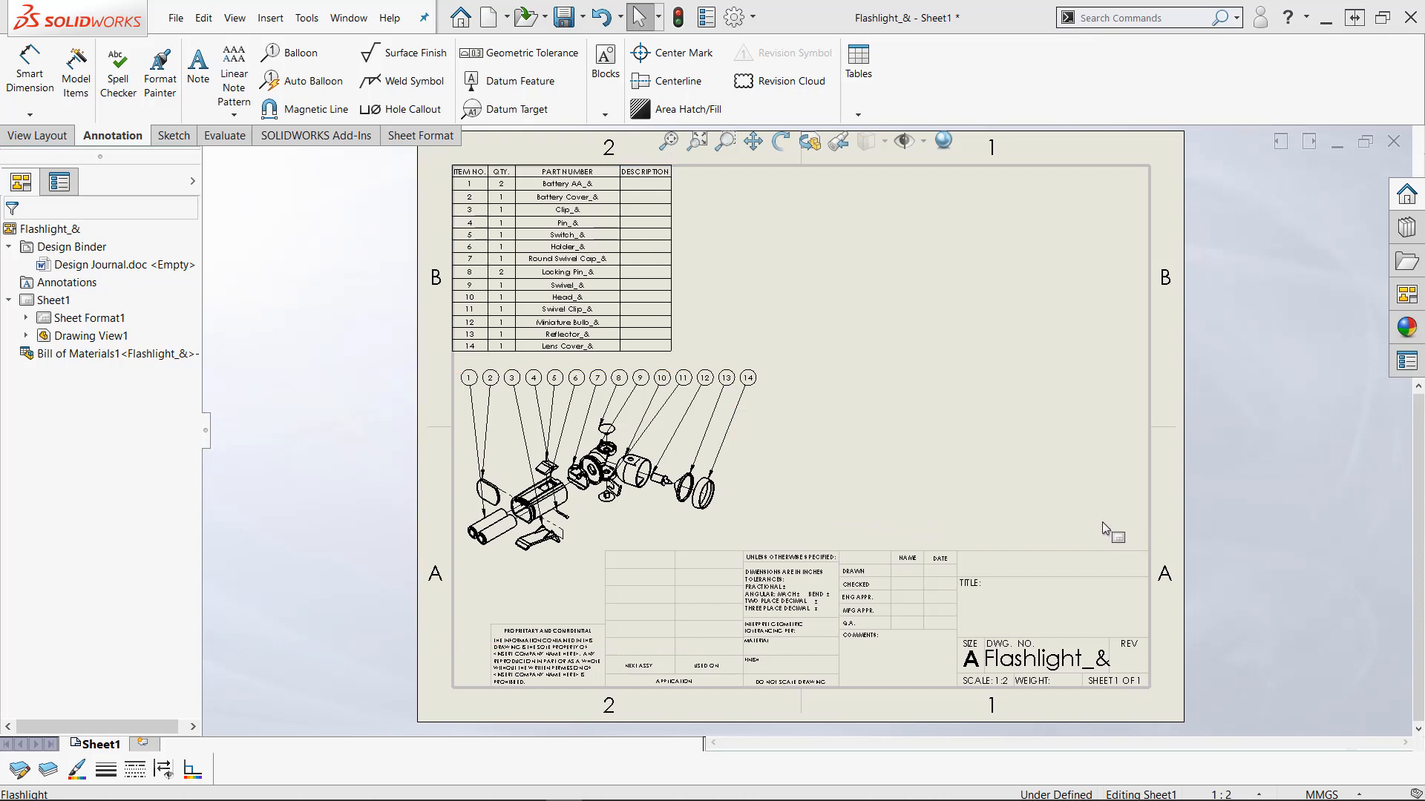
{"action": "mouse_move", "coordinate": [970, 478]}
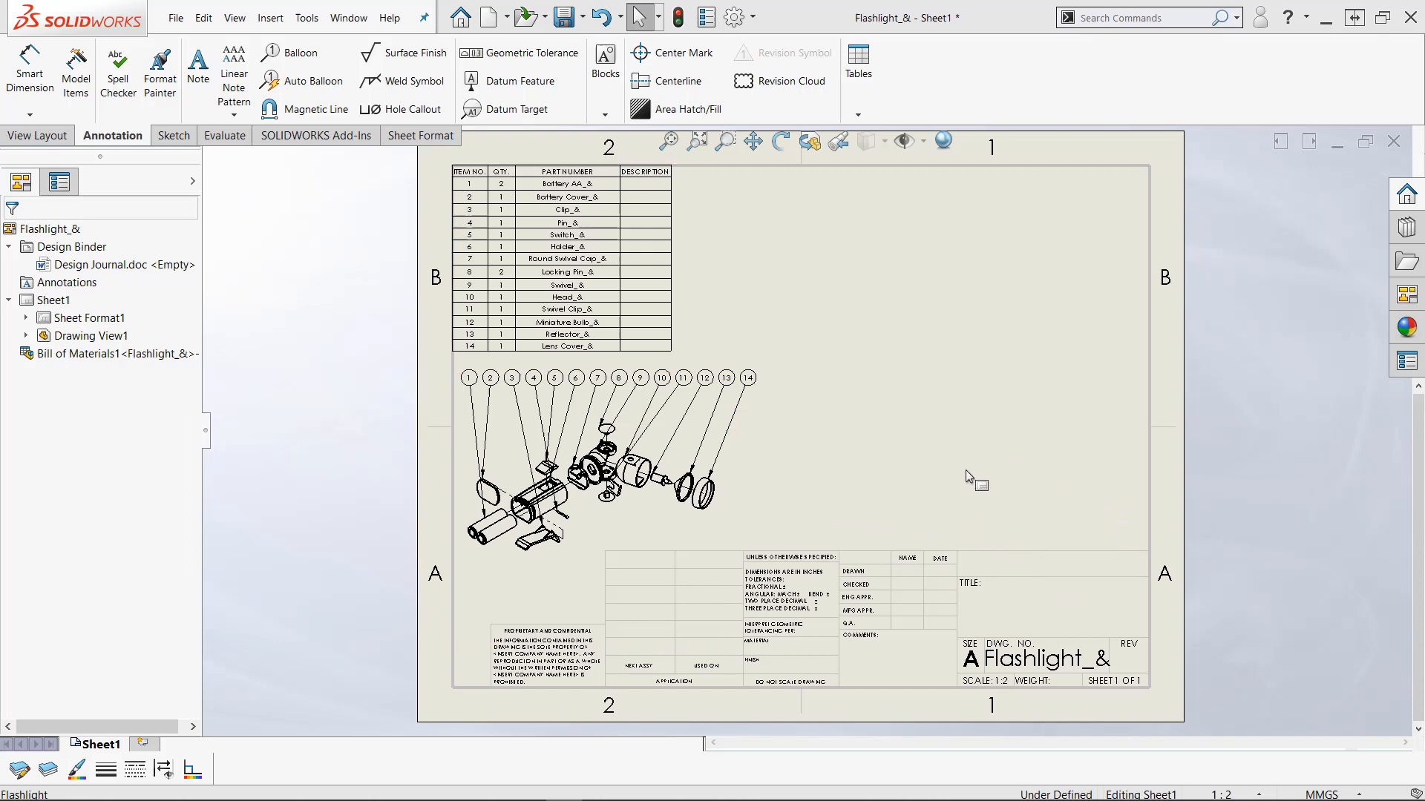
{"action": "mouse_move", "coordinate": [1024, 514]}
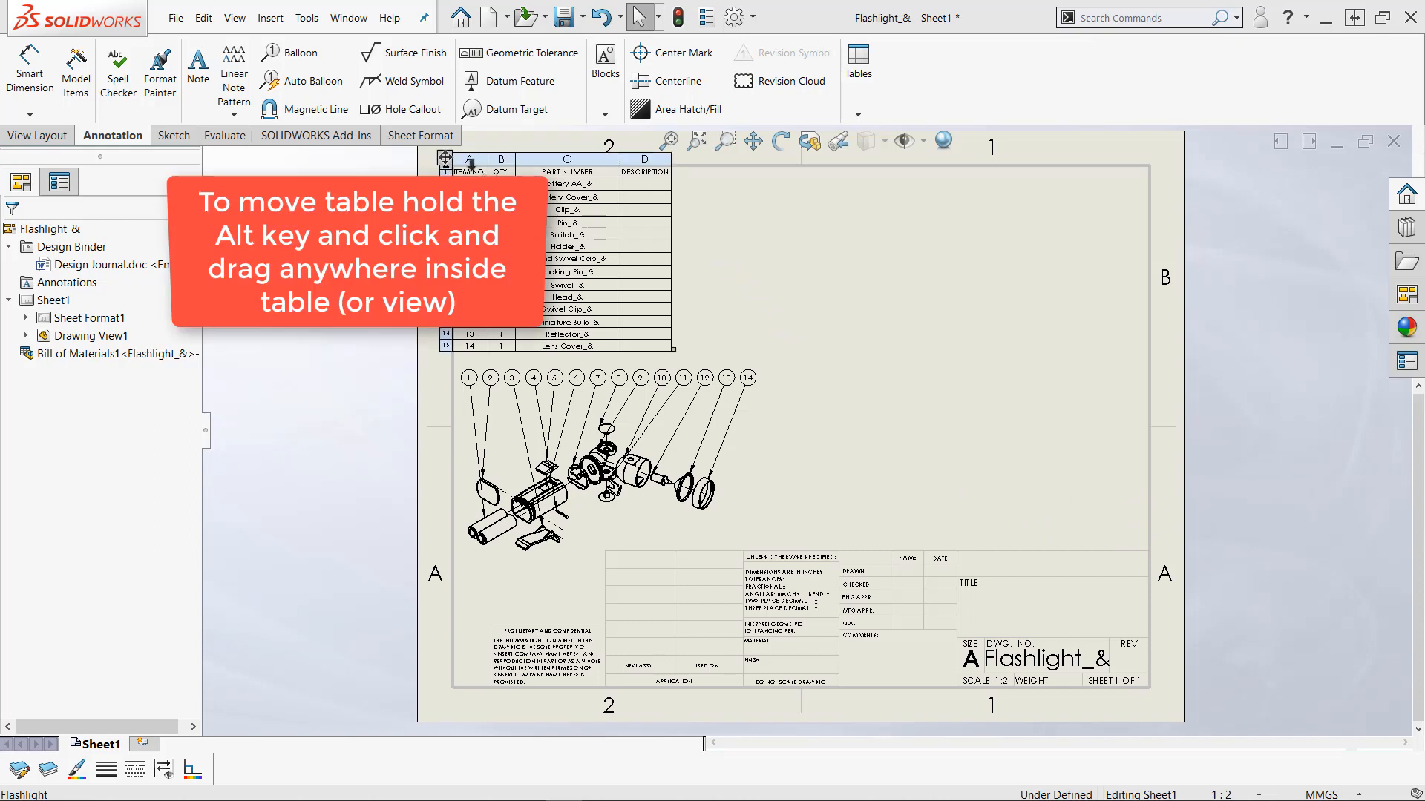
Drag the bill of materials to the sheet's right side, above the title block
{"action": "left_click", "coordinate": [446, 158]}
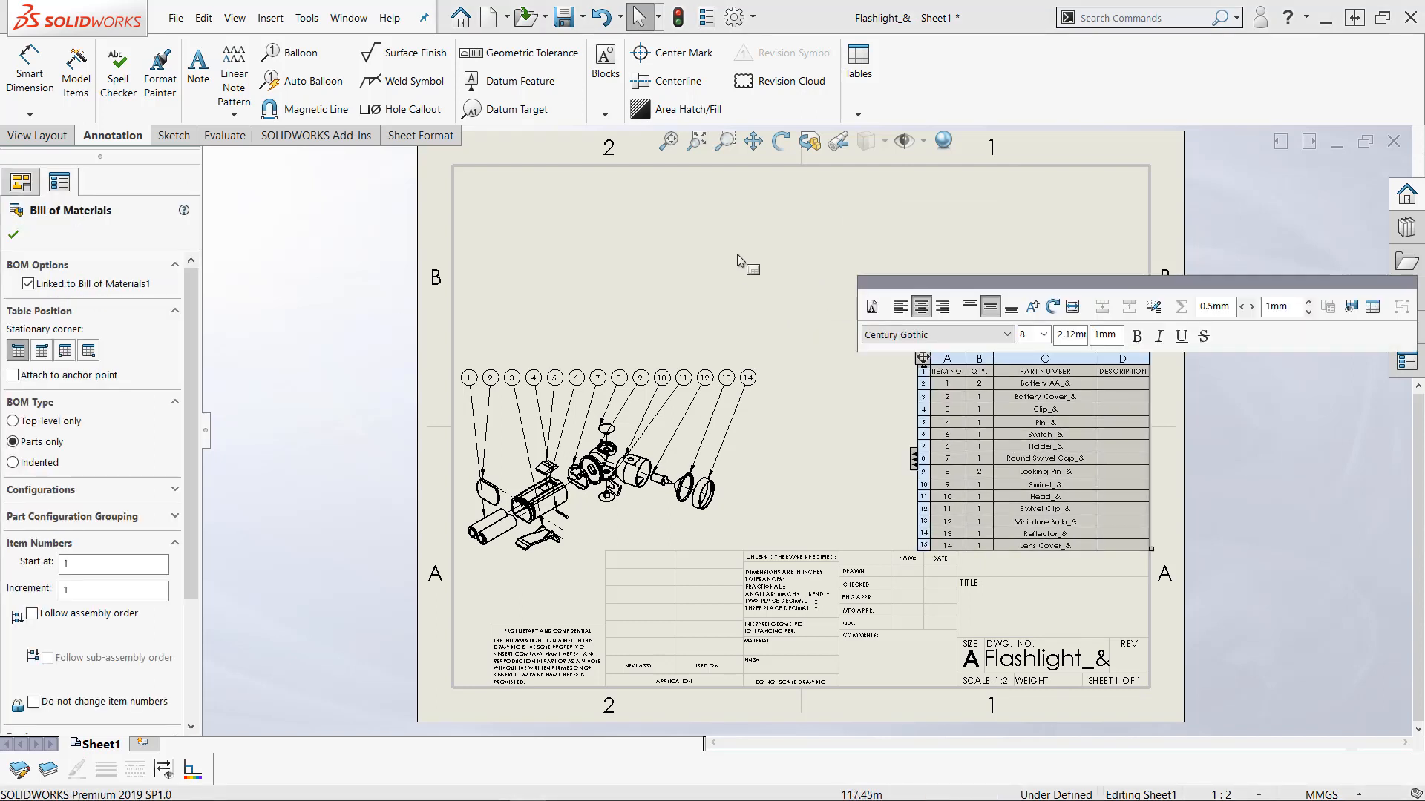
{"action": "mouse_move", "coordinate": [761, 282]}
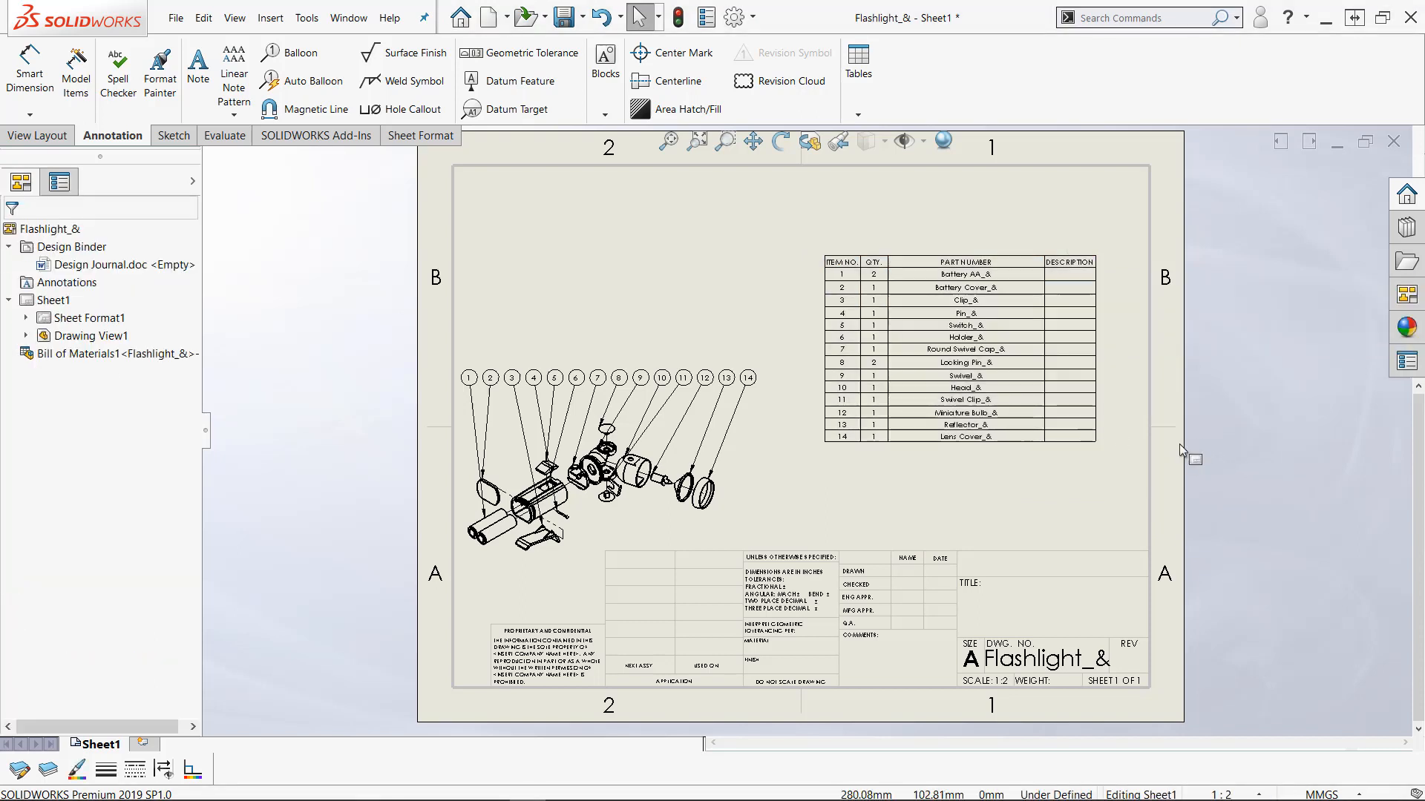
{"action": "mouse_move", "coordinate": [1143, 562]}
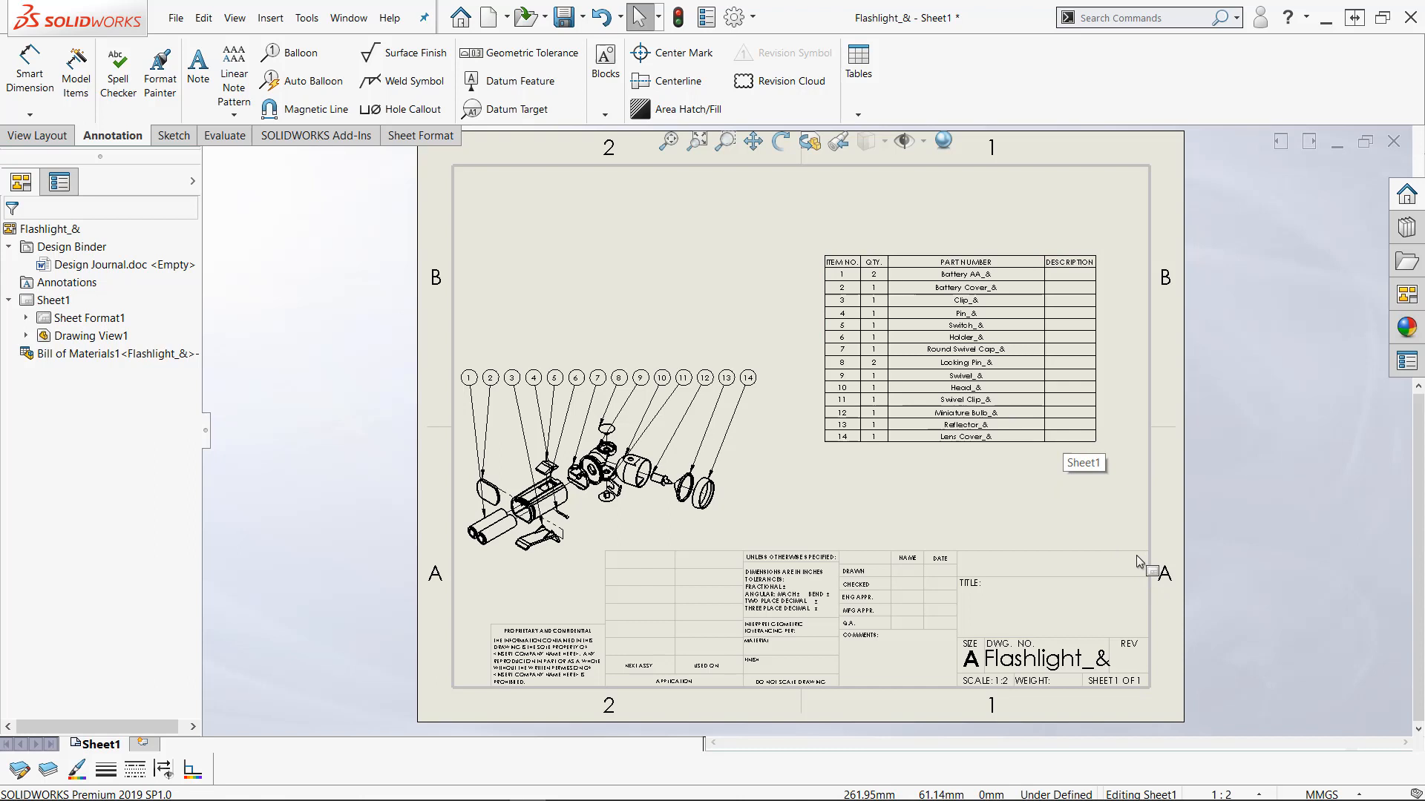
{"action": "mouse_move", "coordinate": [972, 525]}
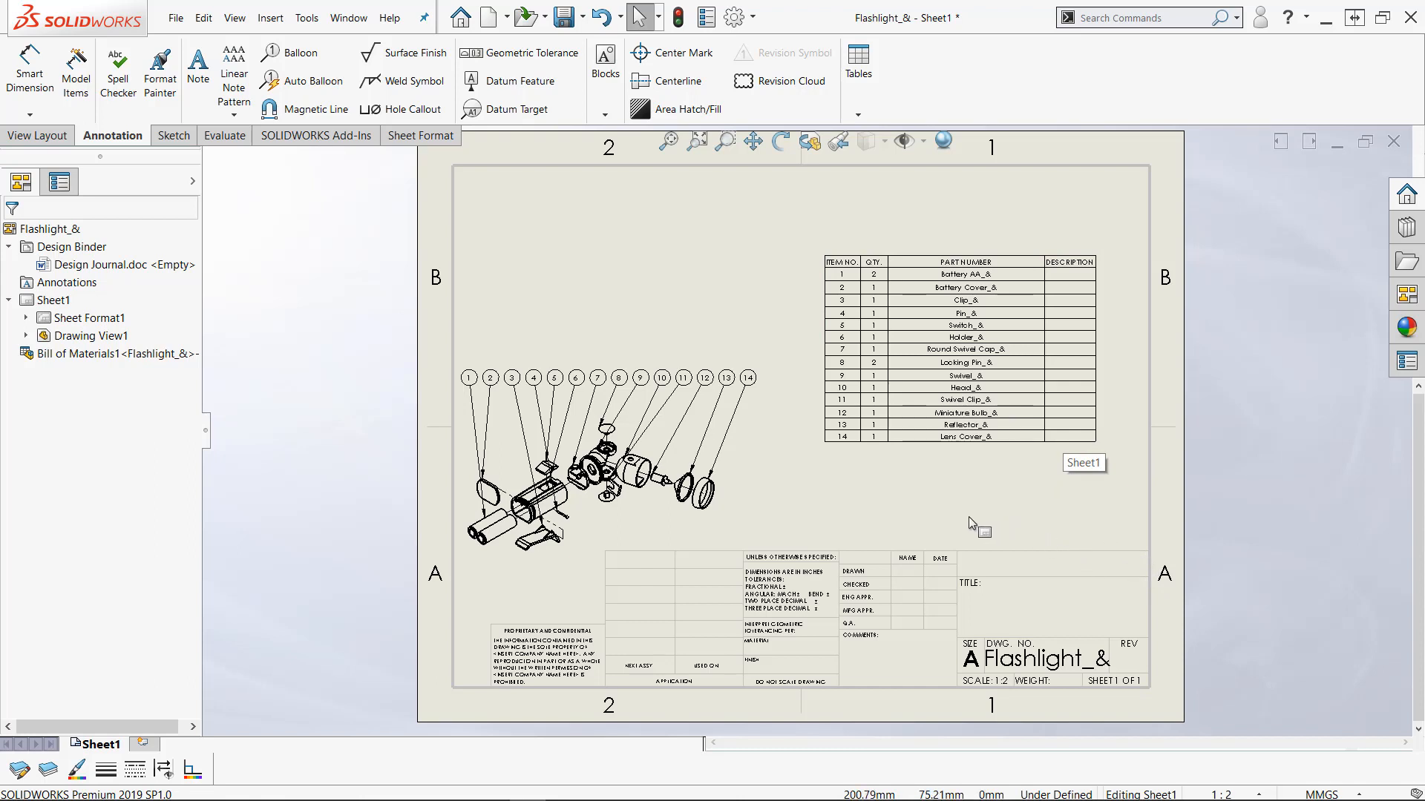
{"action": "mouse_move", "coordinate": [962, 531]}
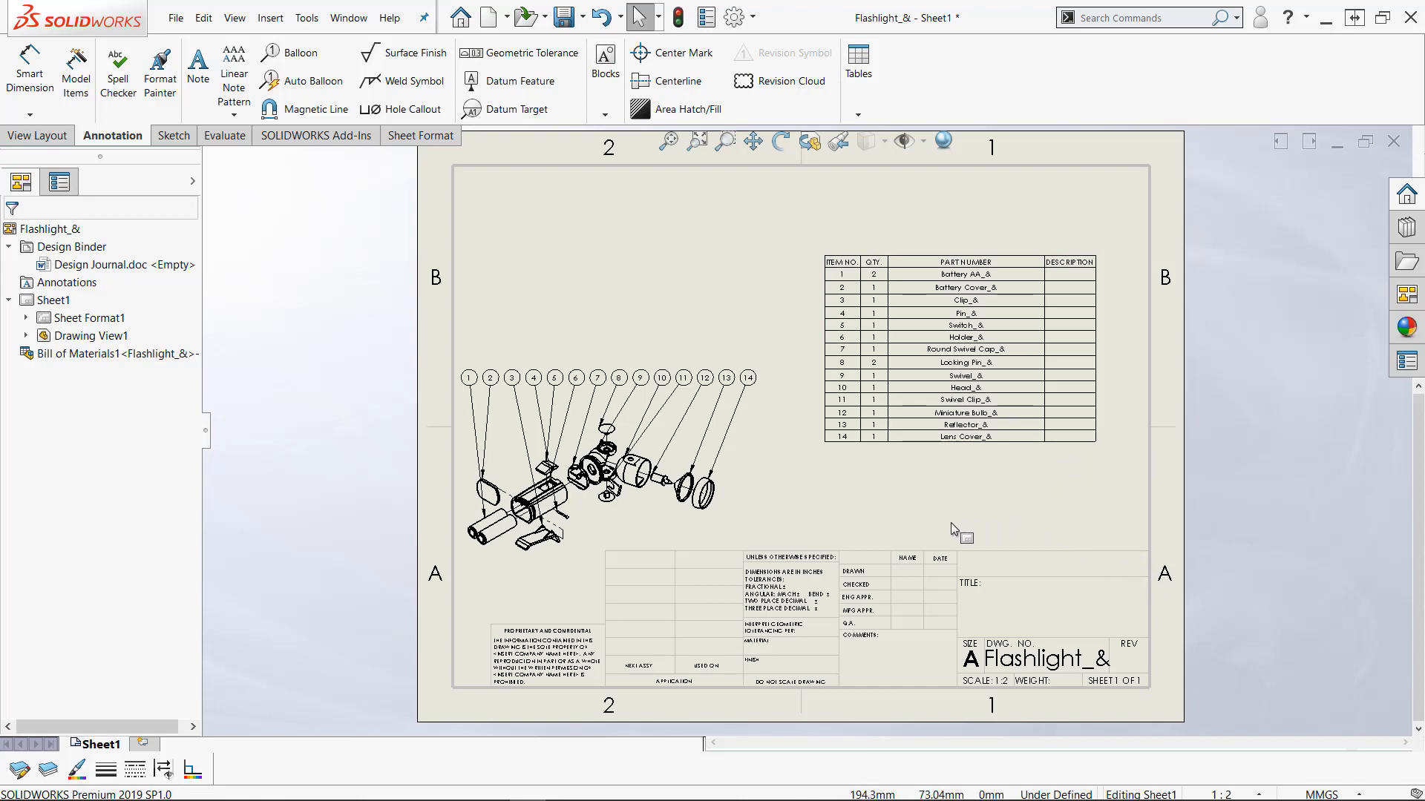
{"action": "mouse_move", "coordinate": [660, 252]}
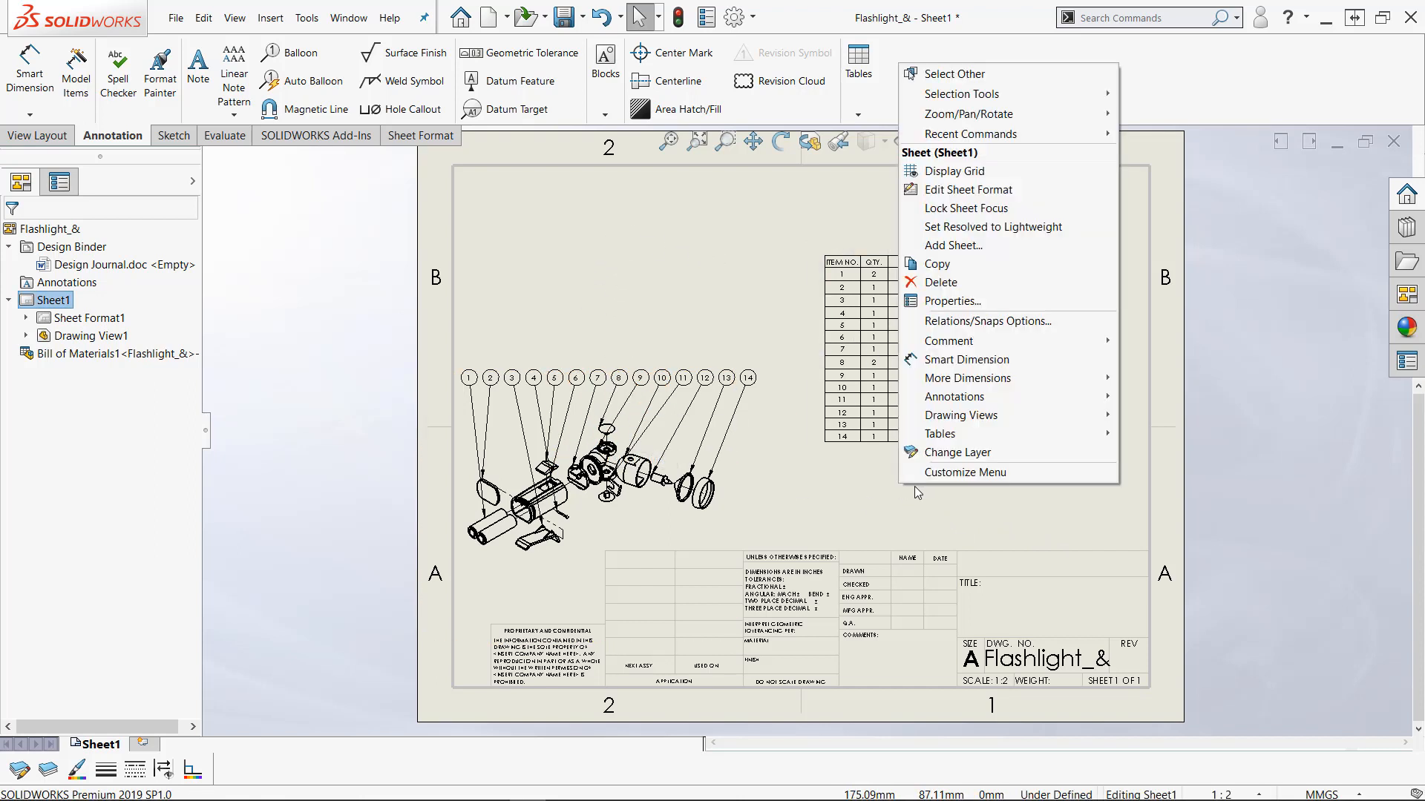
{"action": "mouse_move", "coordinate": [972, 207]}
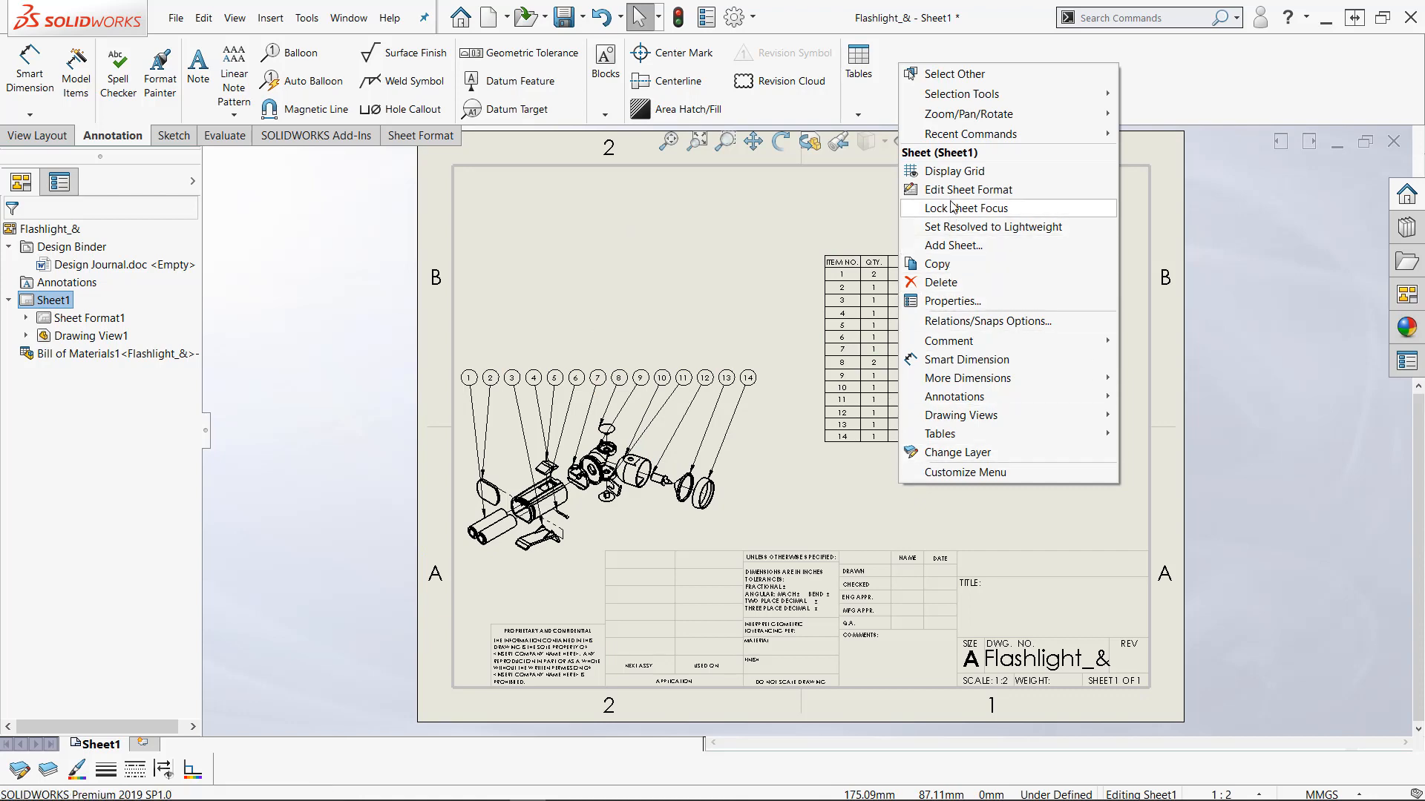
{"action": "mouse_move", "coordinate": [966, 189]}
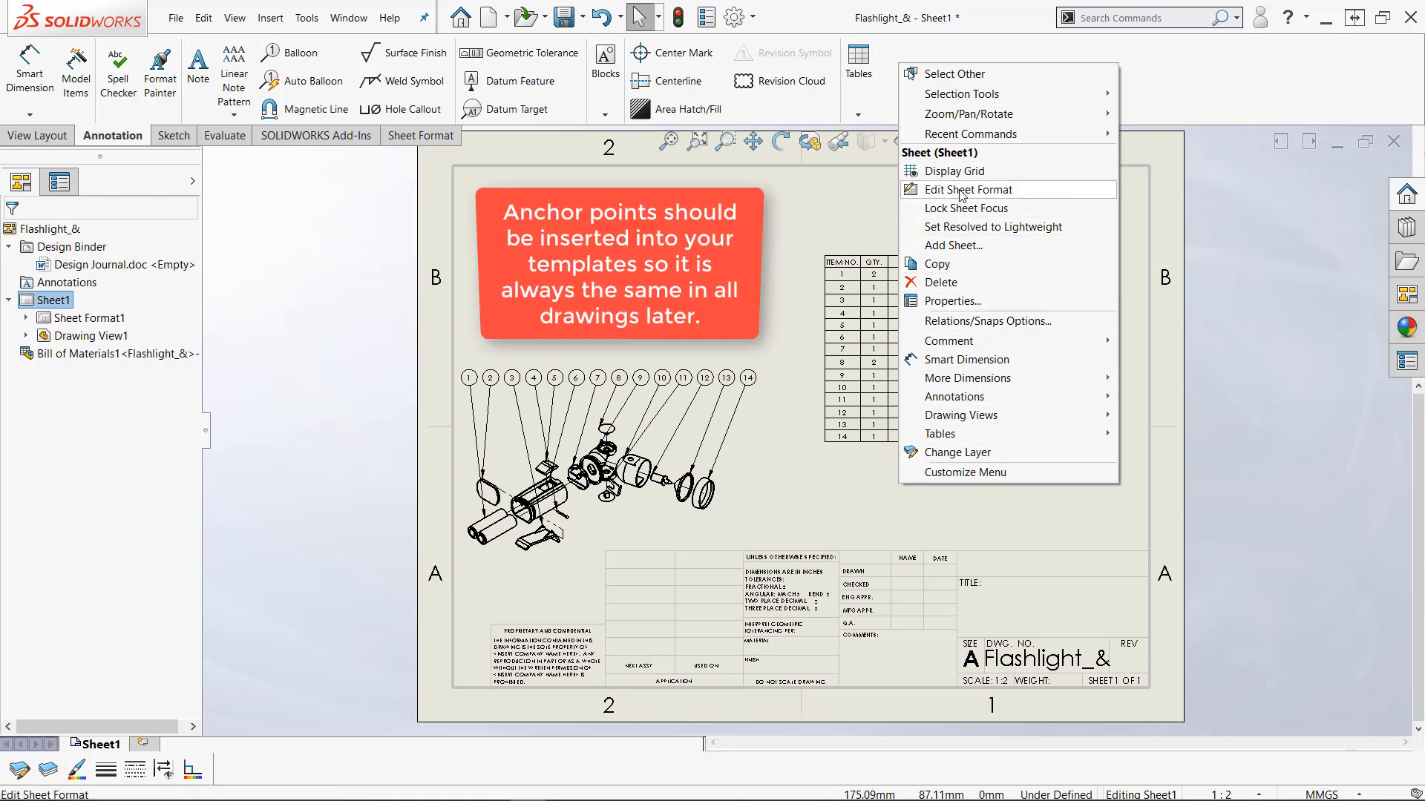
Enter Edit Sheet Format mode on the flashlight drawing sheet
{"action": "left_click", "coordinate": [966, 189]}
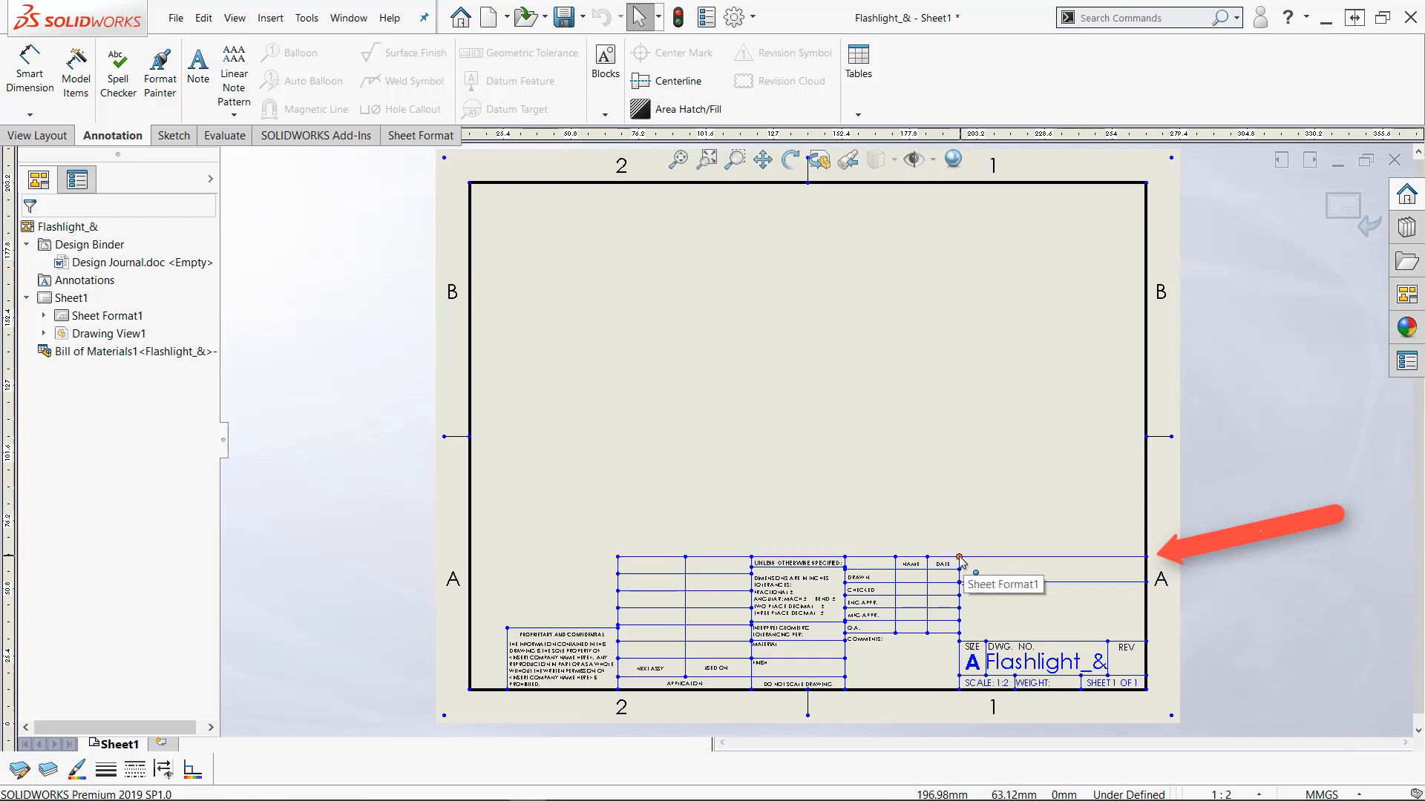
{"action": "mouse_move", "coordinate": [974, 459]}
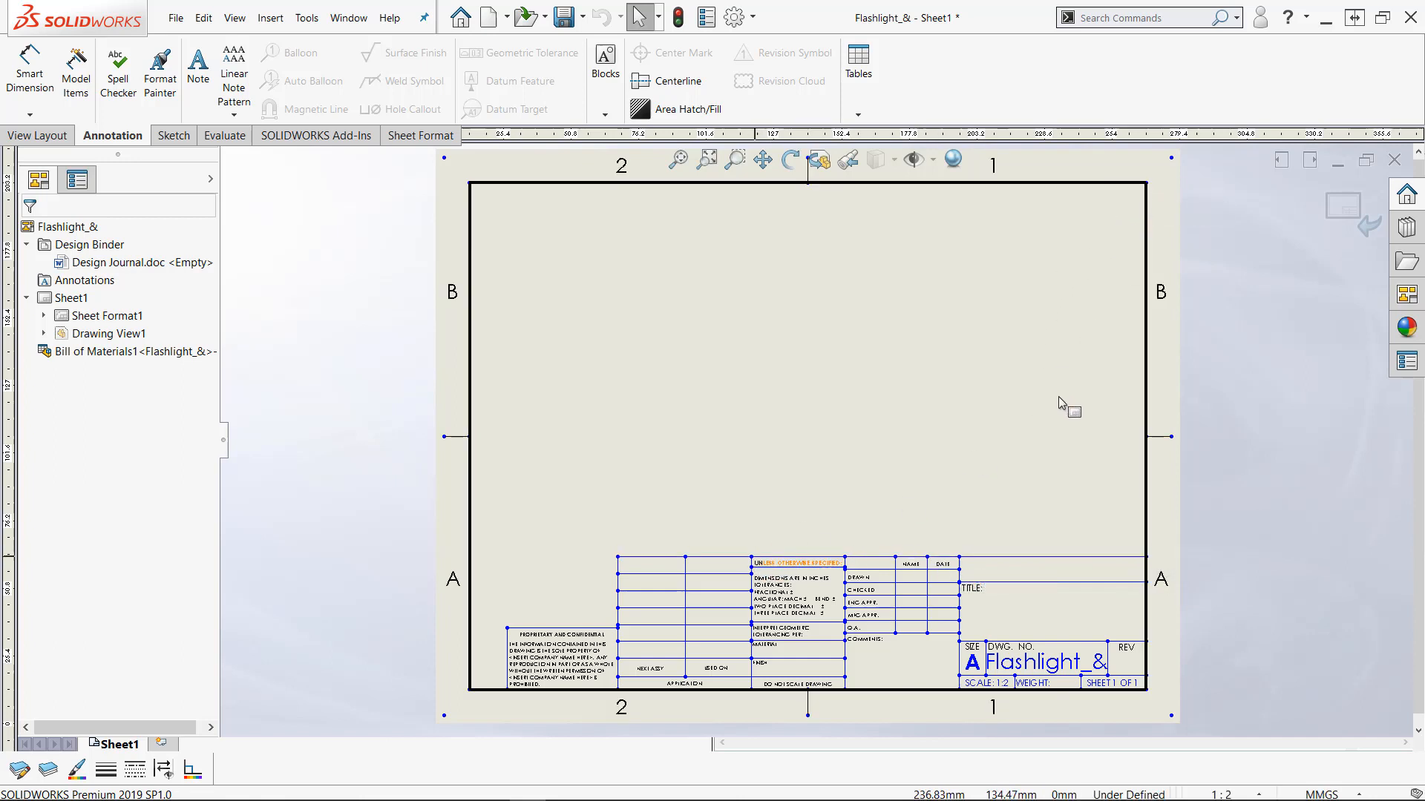
Set the title block's top-right corner point as the Bill of Materials anchor
{"action": "right_click", "coordinate": [1146, 563]}
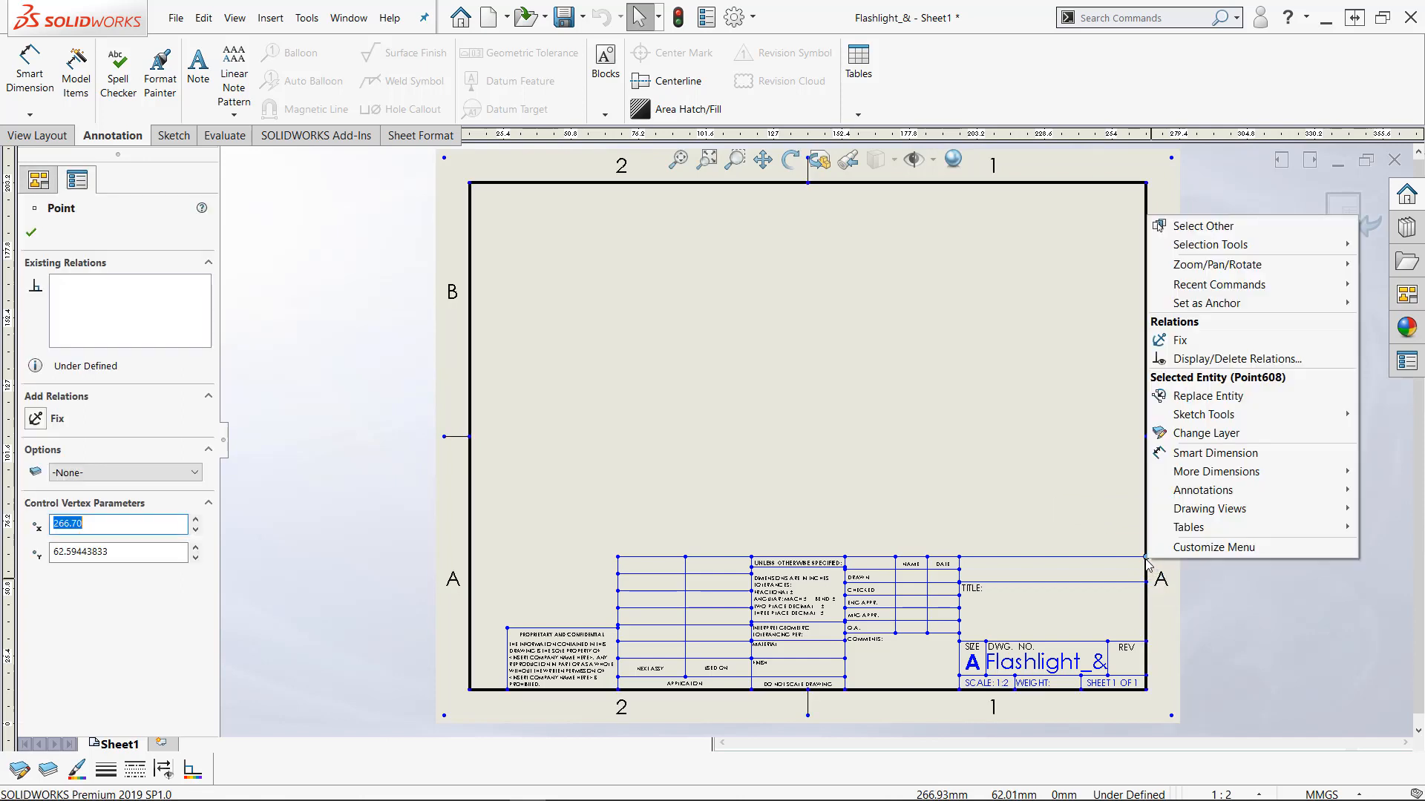
{"action": "mouse_move", "coordinate": [1187, 527]}
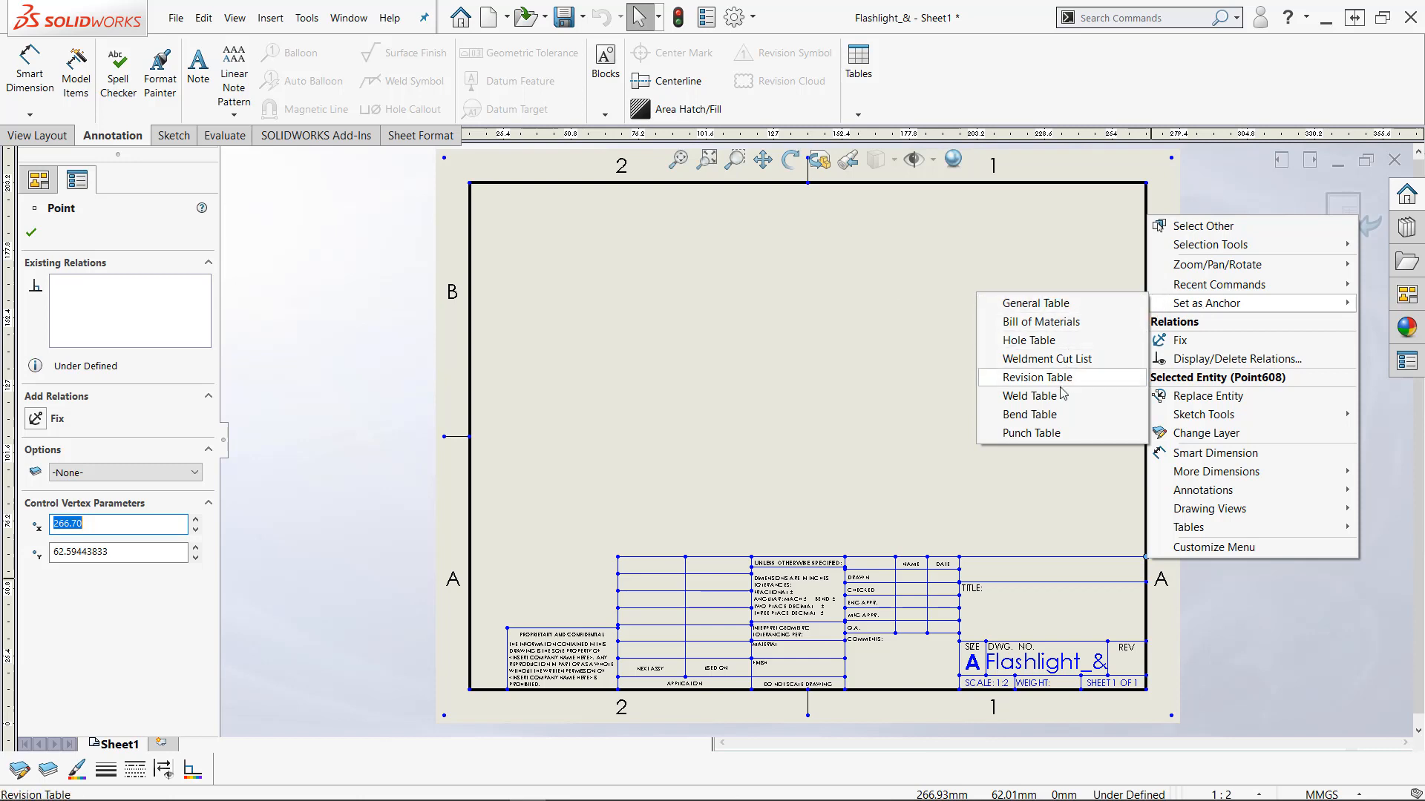
{"action": "mouse_move", "coordinate": [1031, 395]}
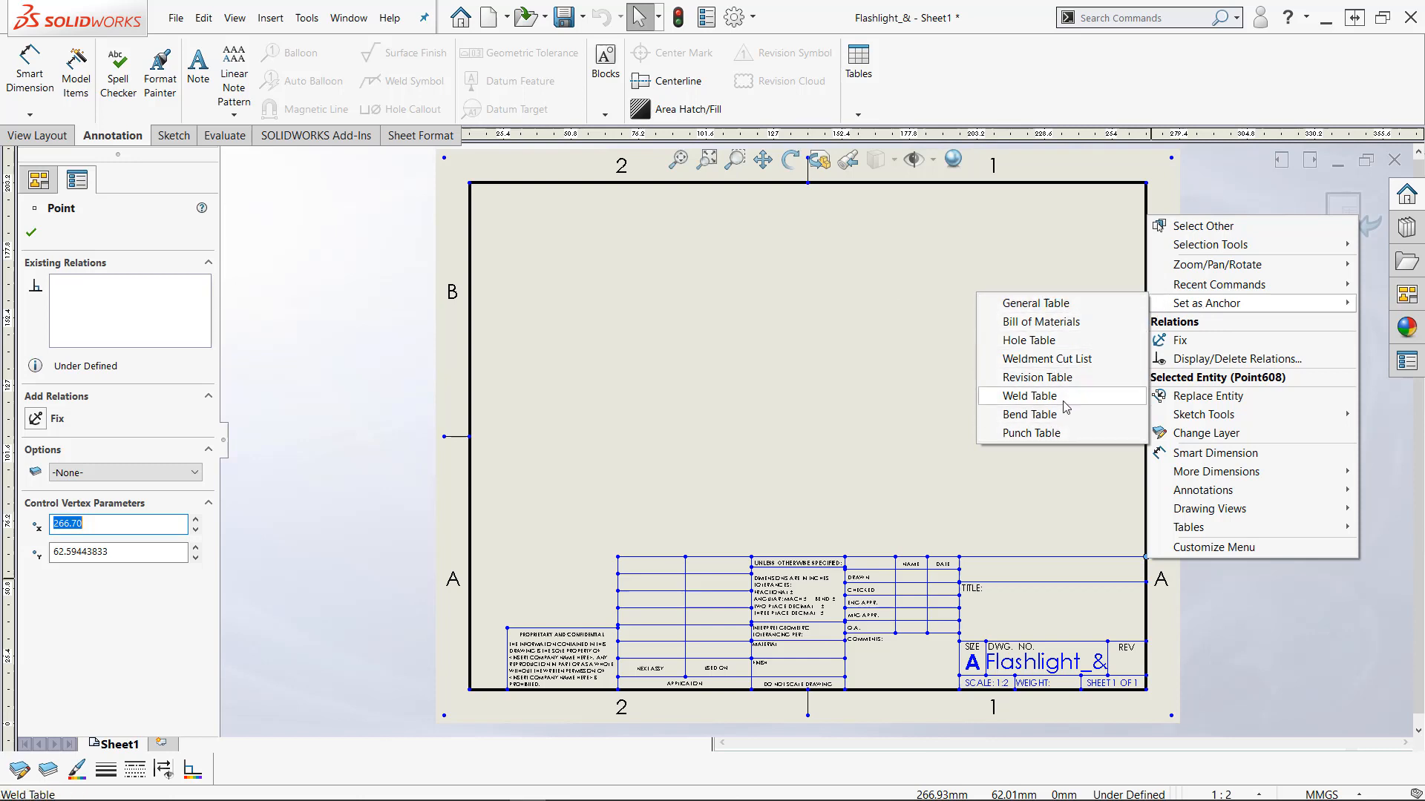
{"action": "mouse_move", "coordinate": [1030, 414]}
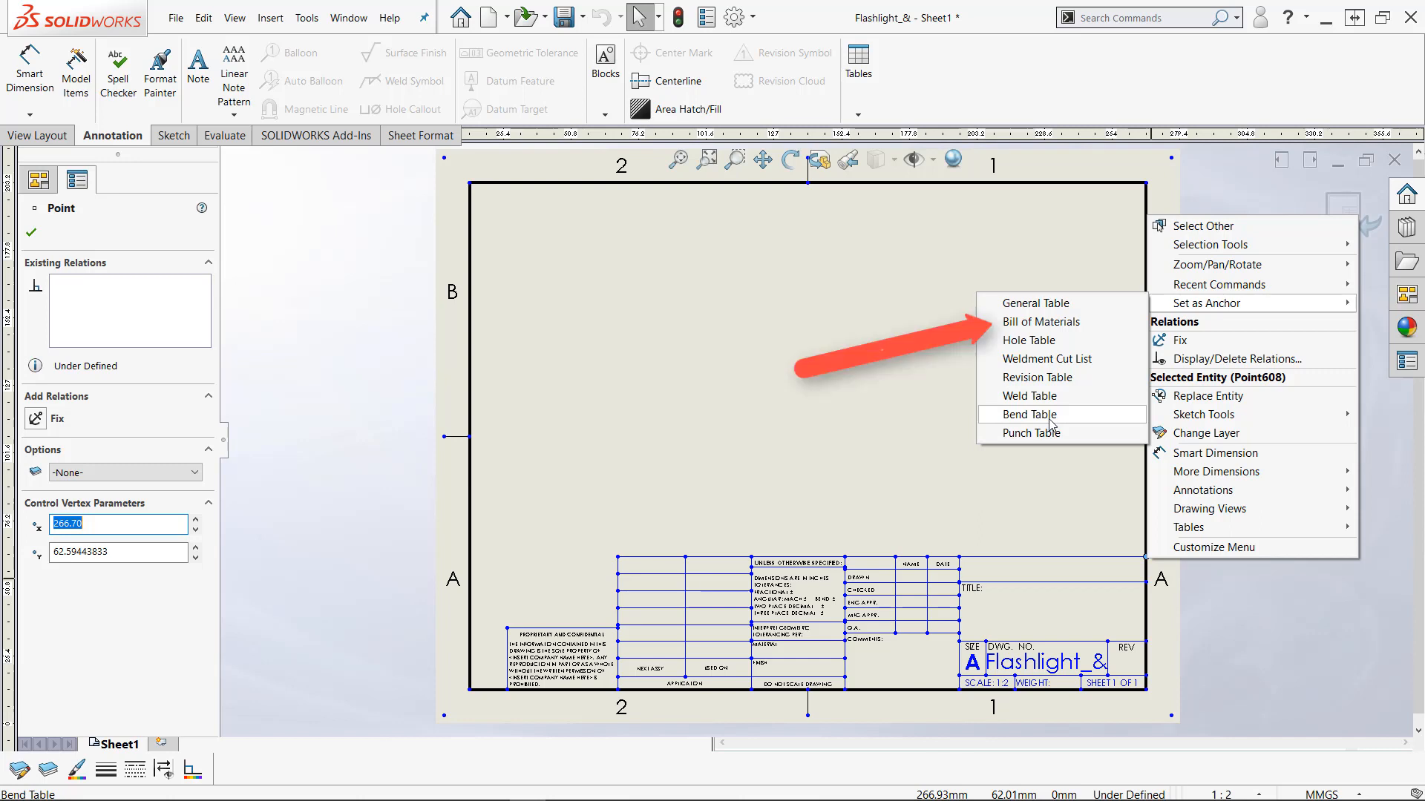
{"action": "mouse_move", "coordinate": [1021, 324]}
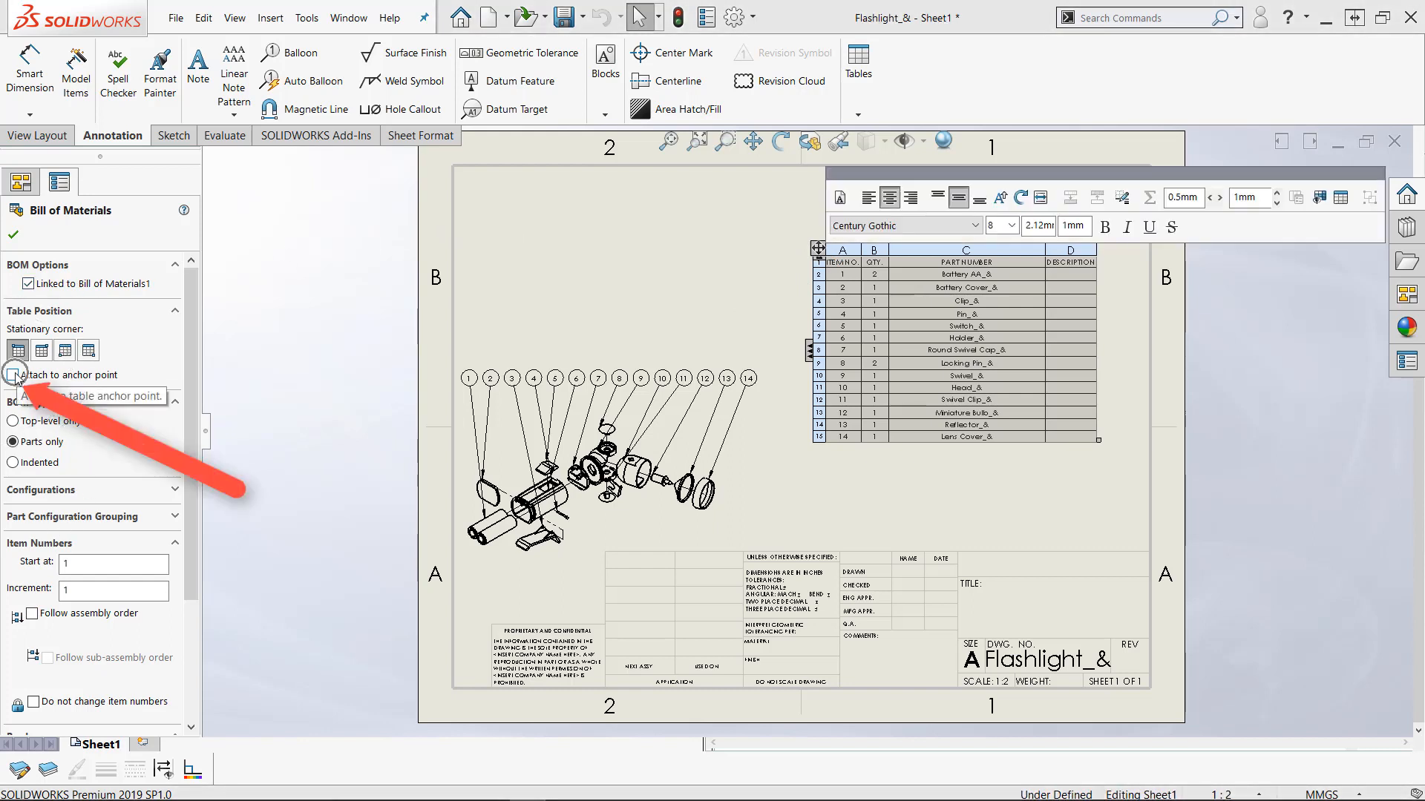
Attach the BOM to the anchor point with the bottom-right corner stationary
{"action": "left_click", "coordinate": [15, 374]}
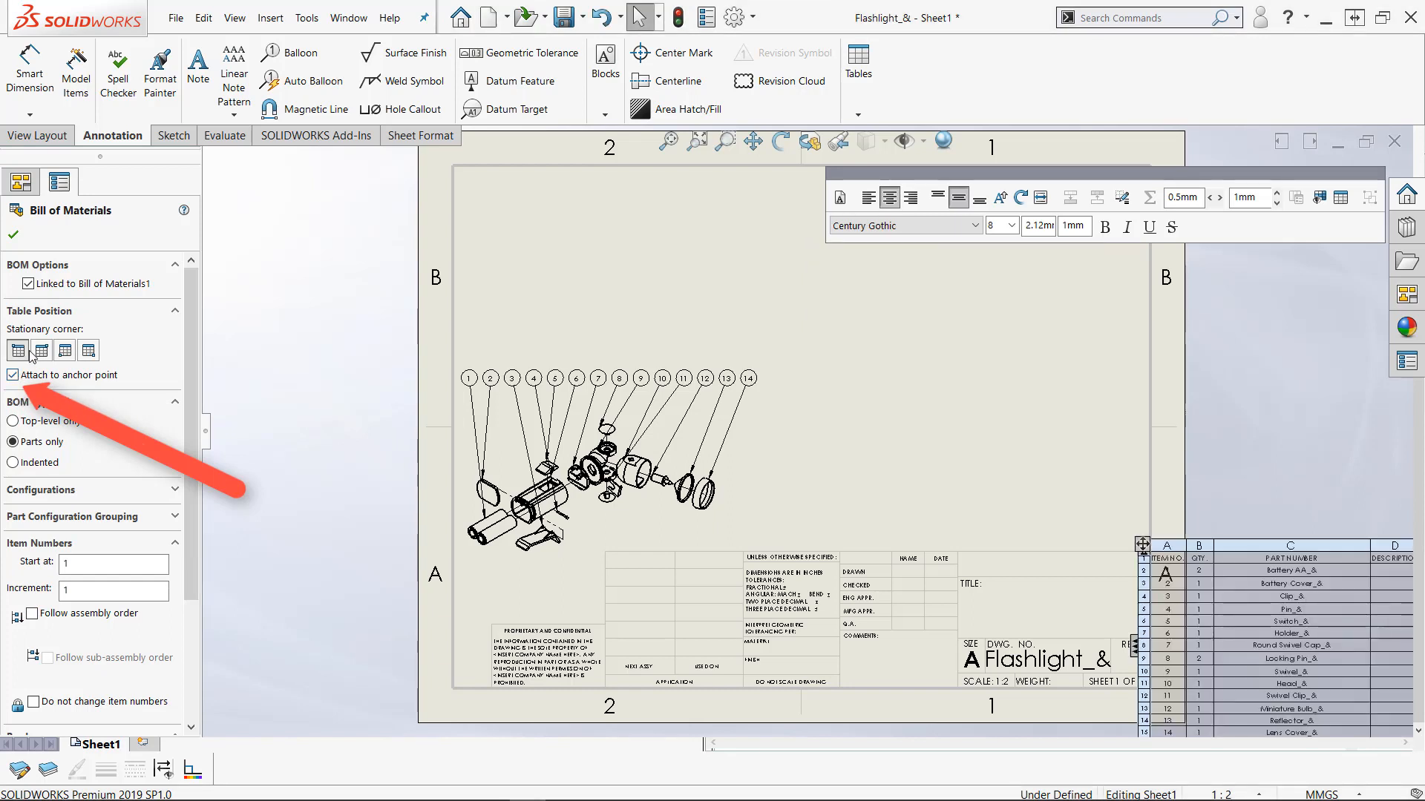
{"action": "left_click", "coordinate": [40, 351]}
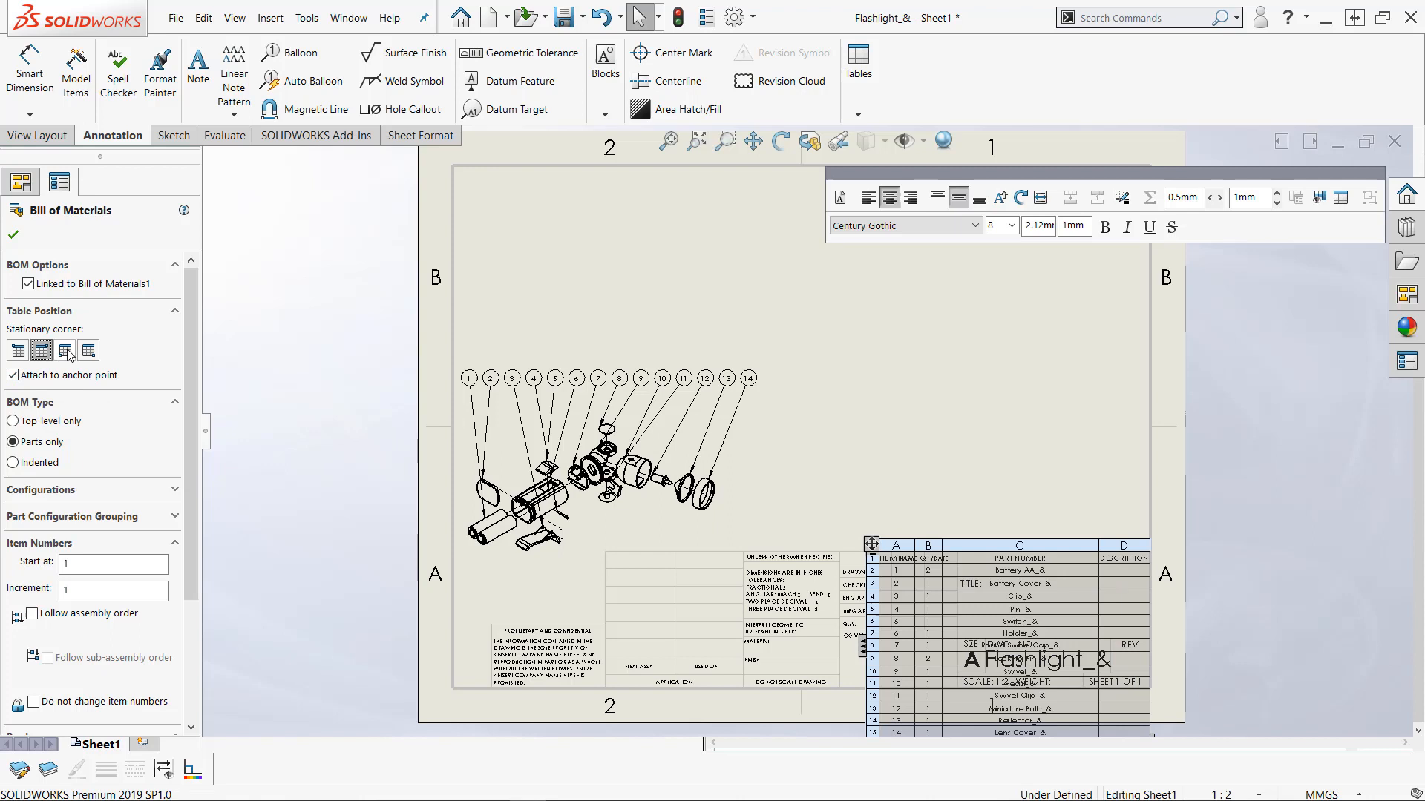
{"action": "left_click", "coordinate": [65, 351]}
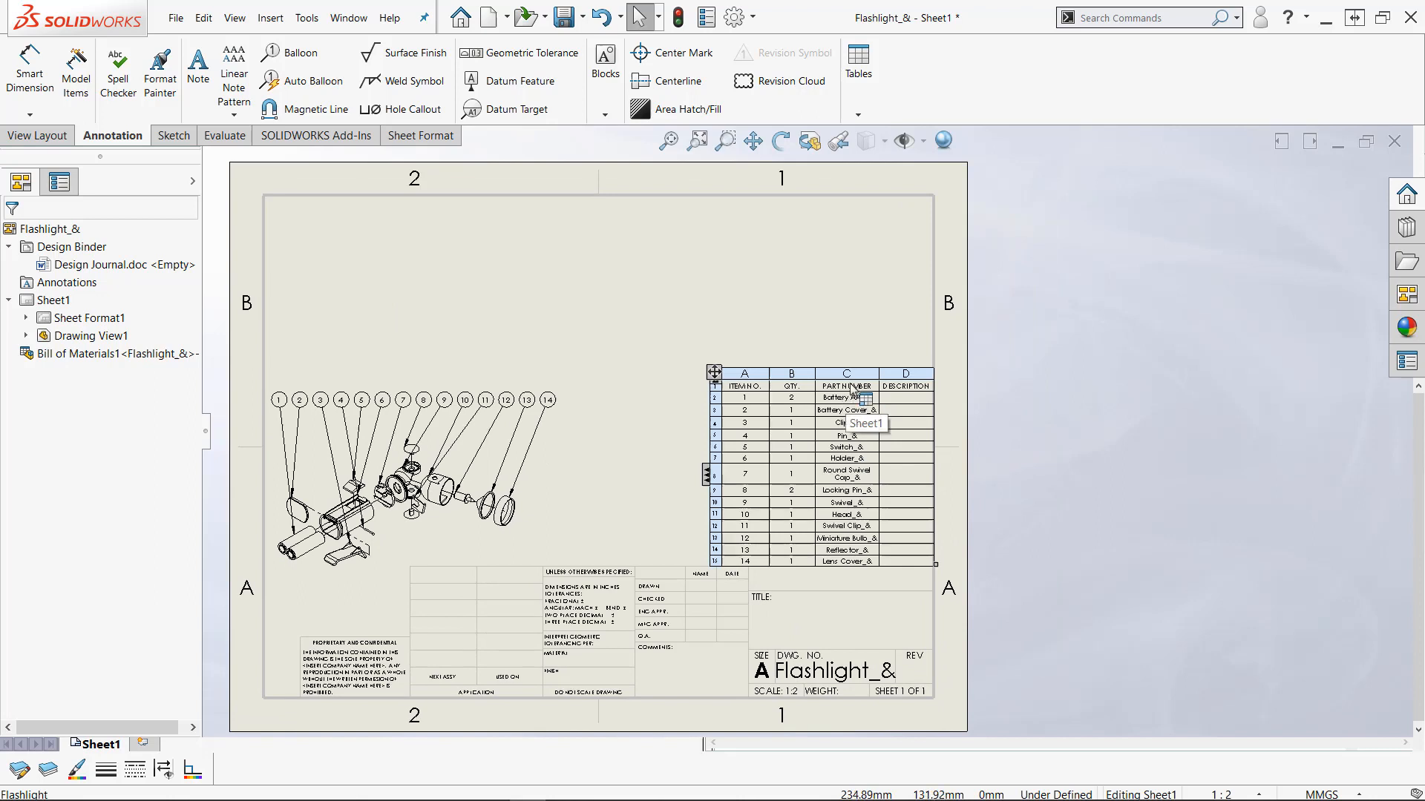
Insert a Custom Property column showing sw_user_name into the bill of materials
{"action": "right_click", "coordinate": [844, 386]}
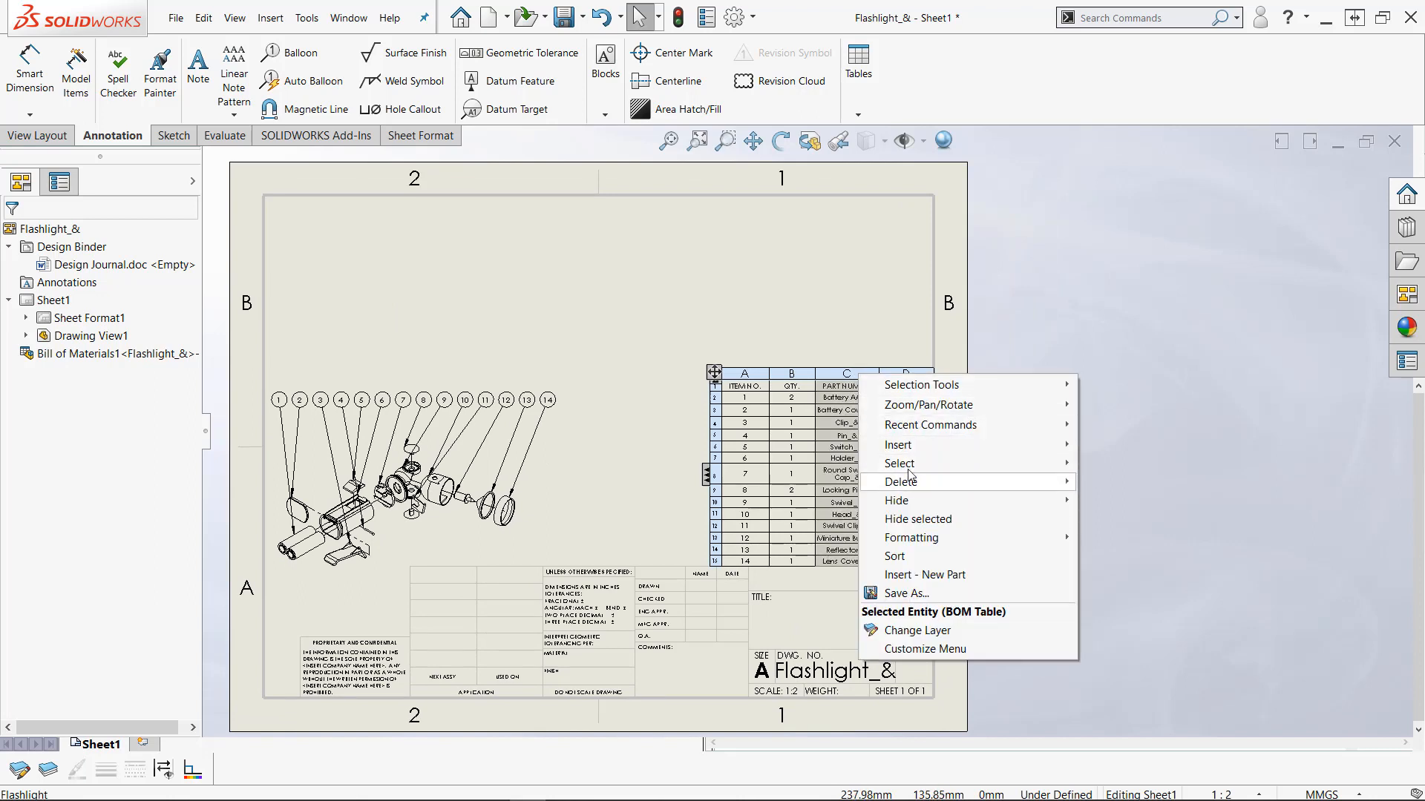
{"action": "left_click", "coordinate": [900, 444]}
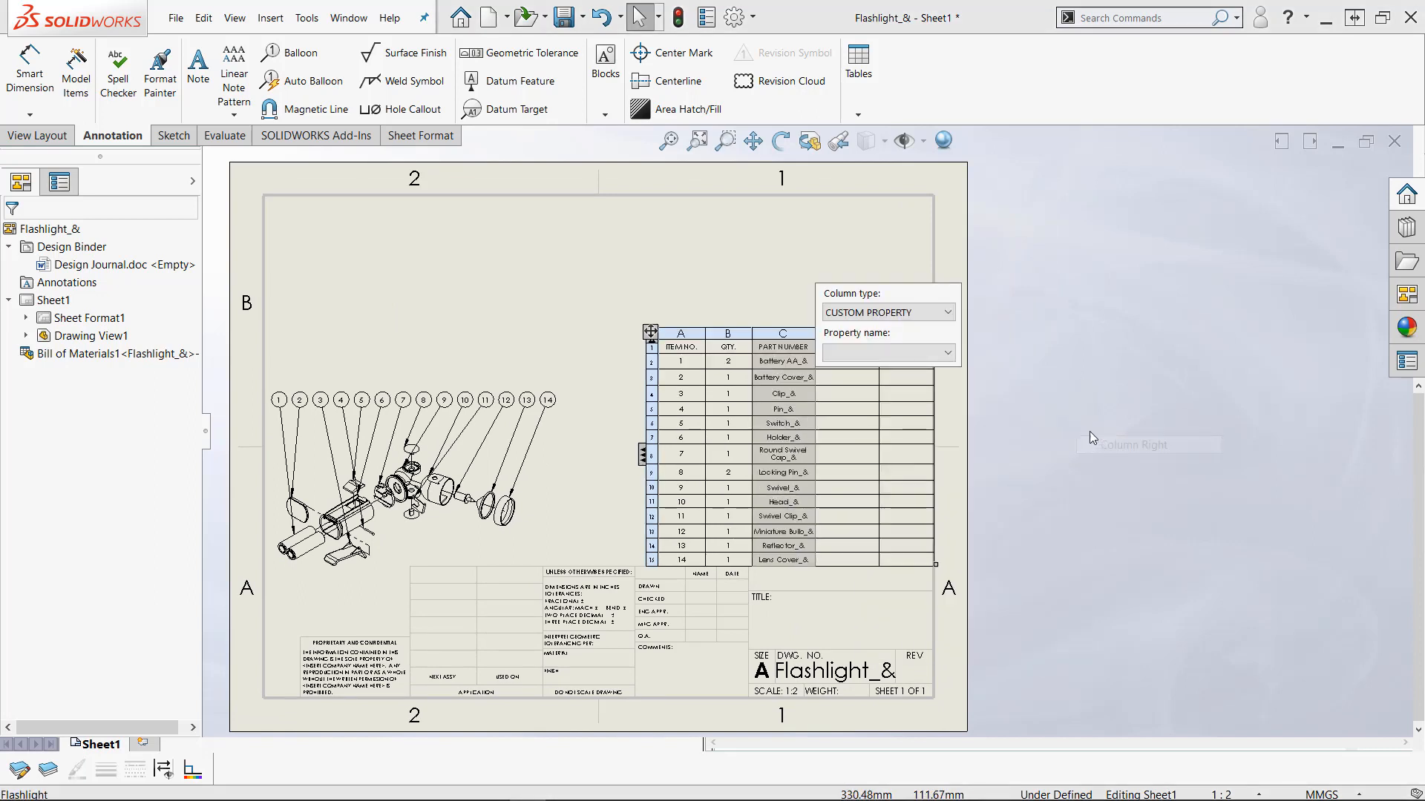
{"action": "left_click", "coordinate": [887, 353]}
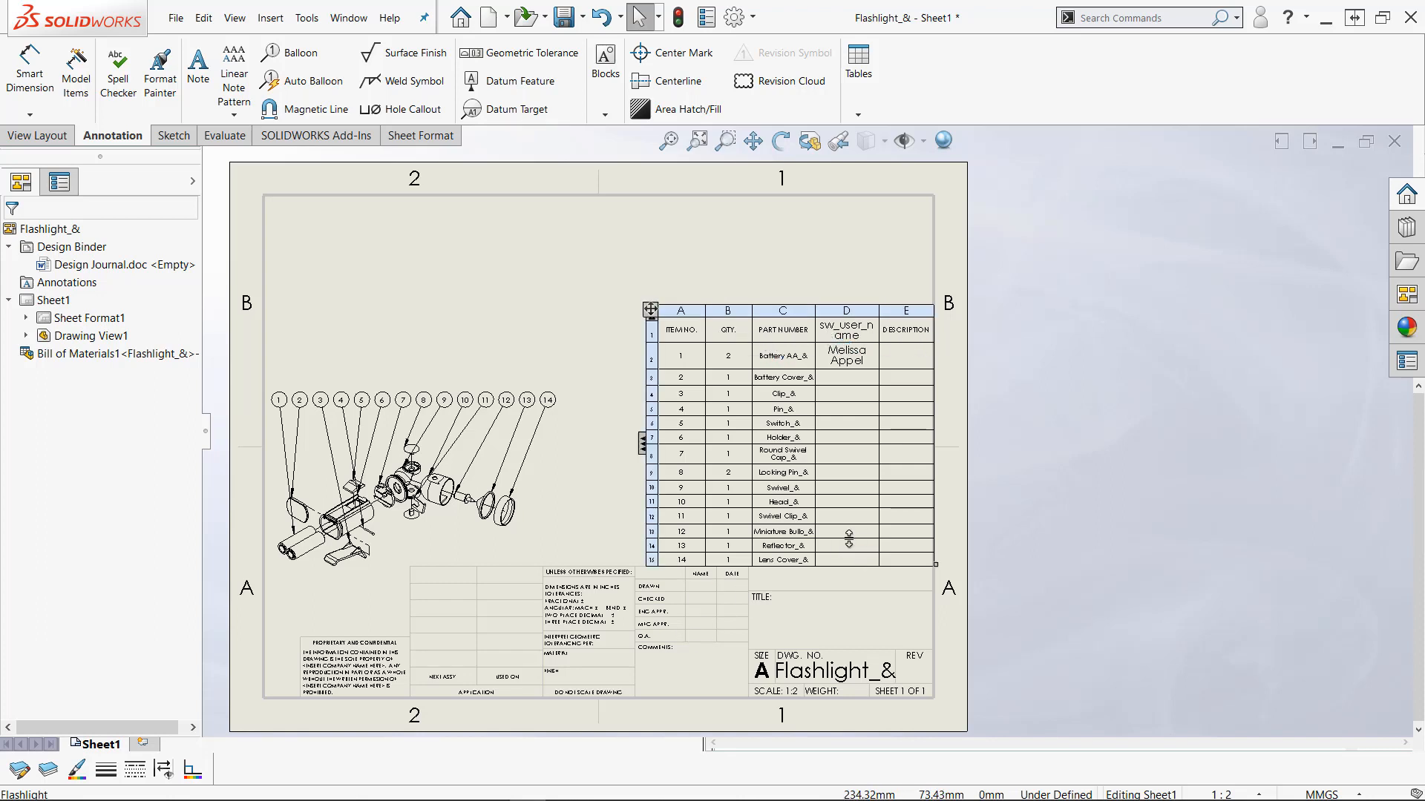
{"action": "mouse_move", "coordinate": [837, 380]}
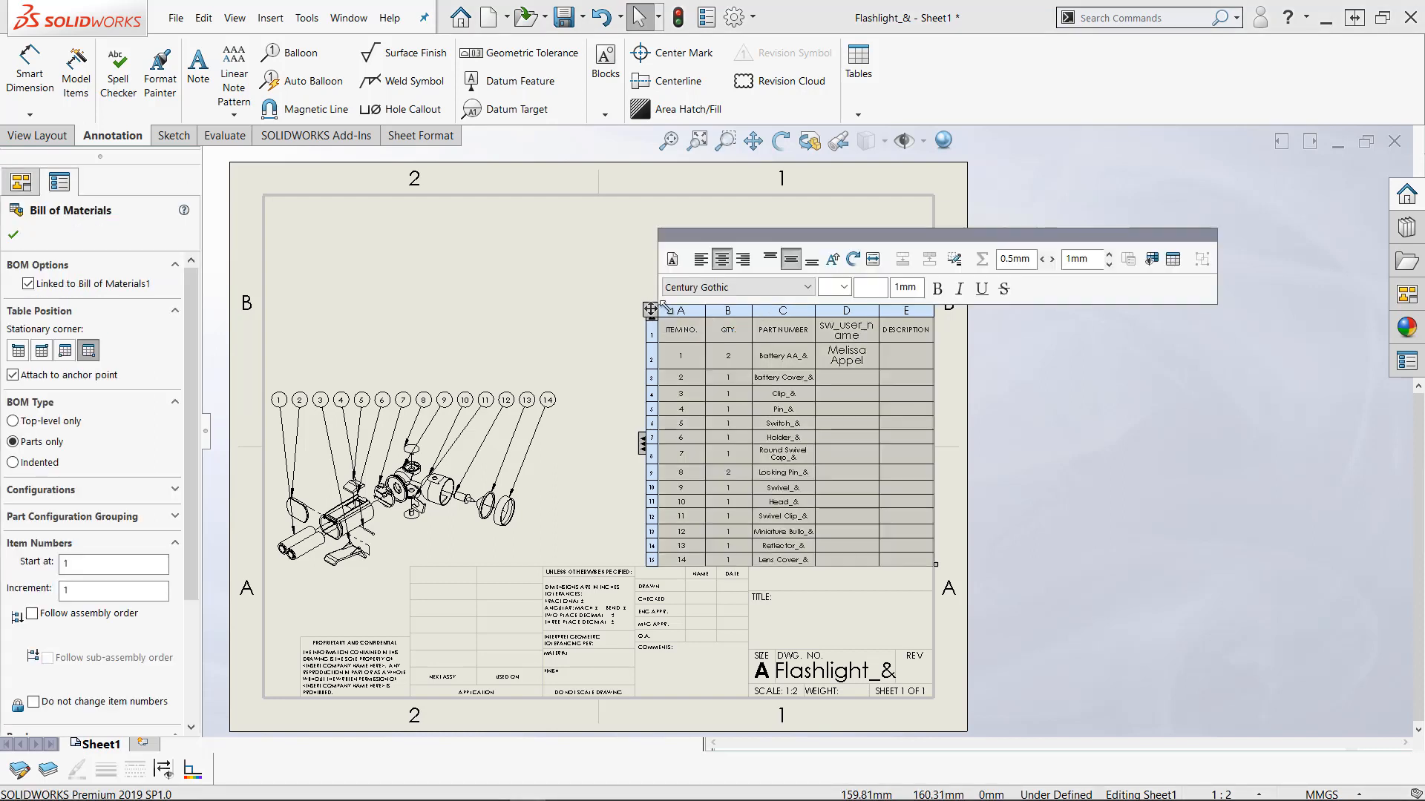
{"action": "mouse_move", "coordinate": [1173, 259]}
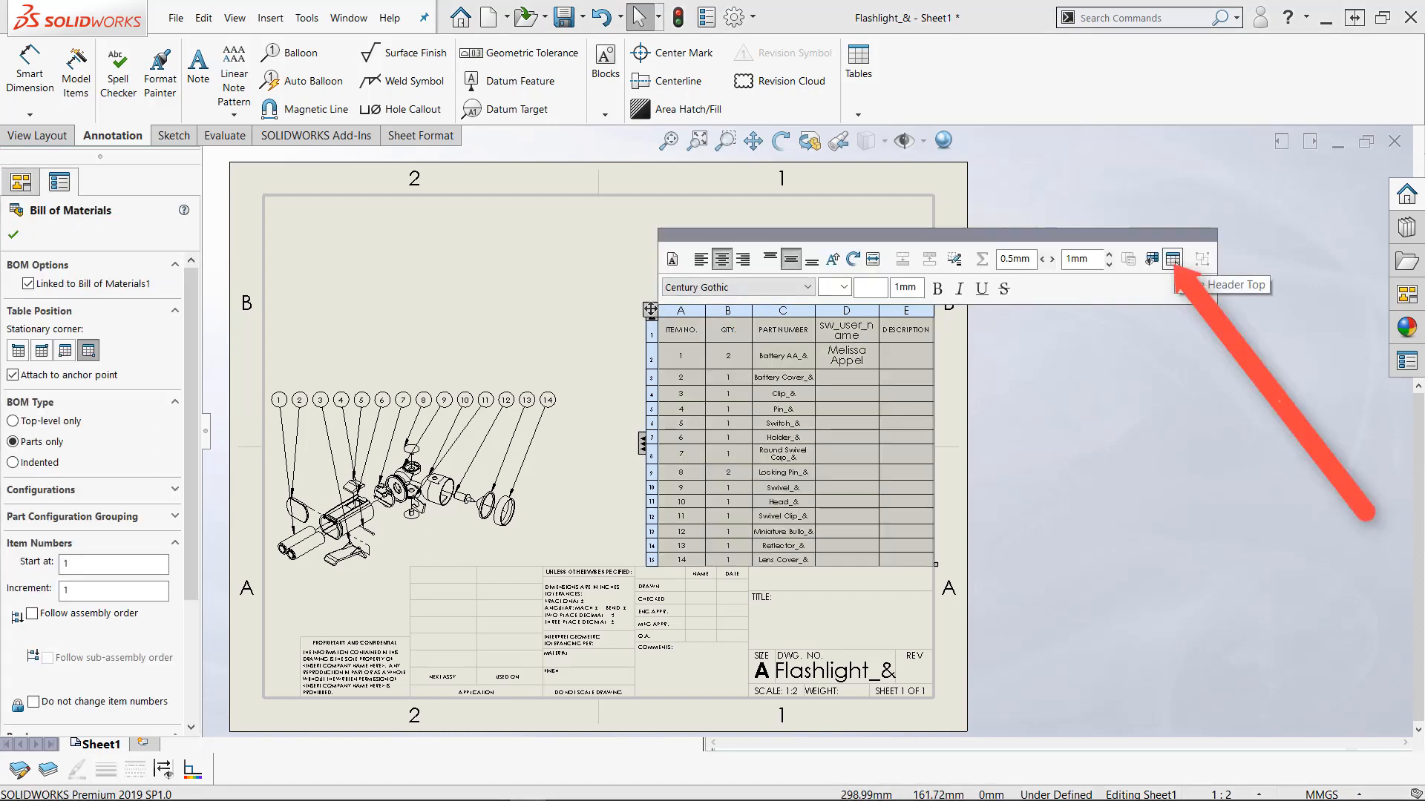
Move the BOM header row to the bottom so item numbers count upward
{"action": "left_click", "coordinate": [1173, 258]}
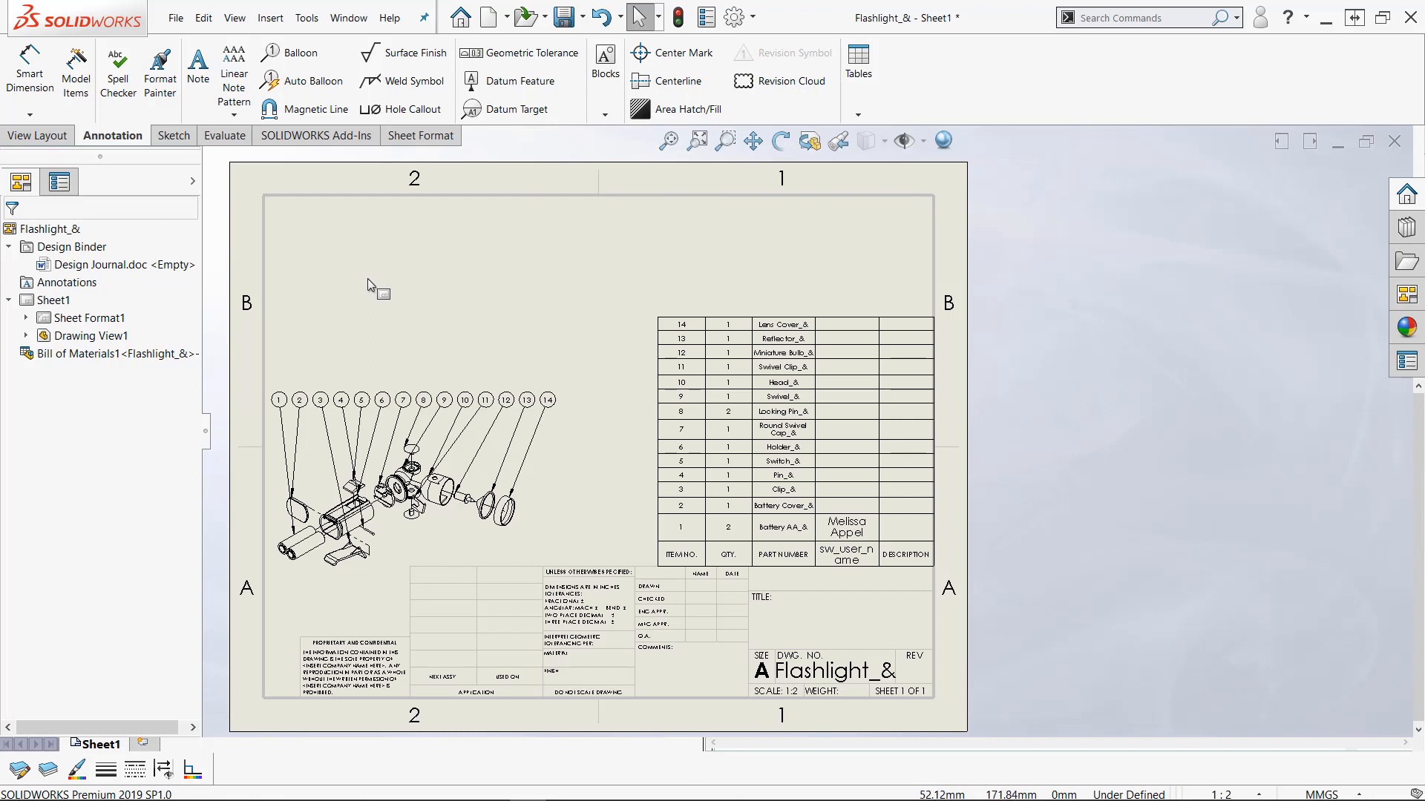
{"action": "mouse_move", "coordinate": [373, 288]}
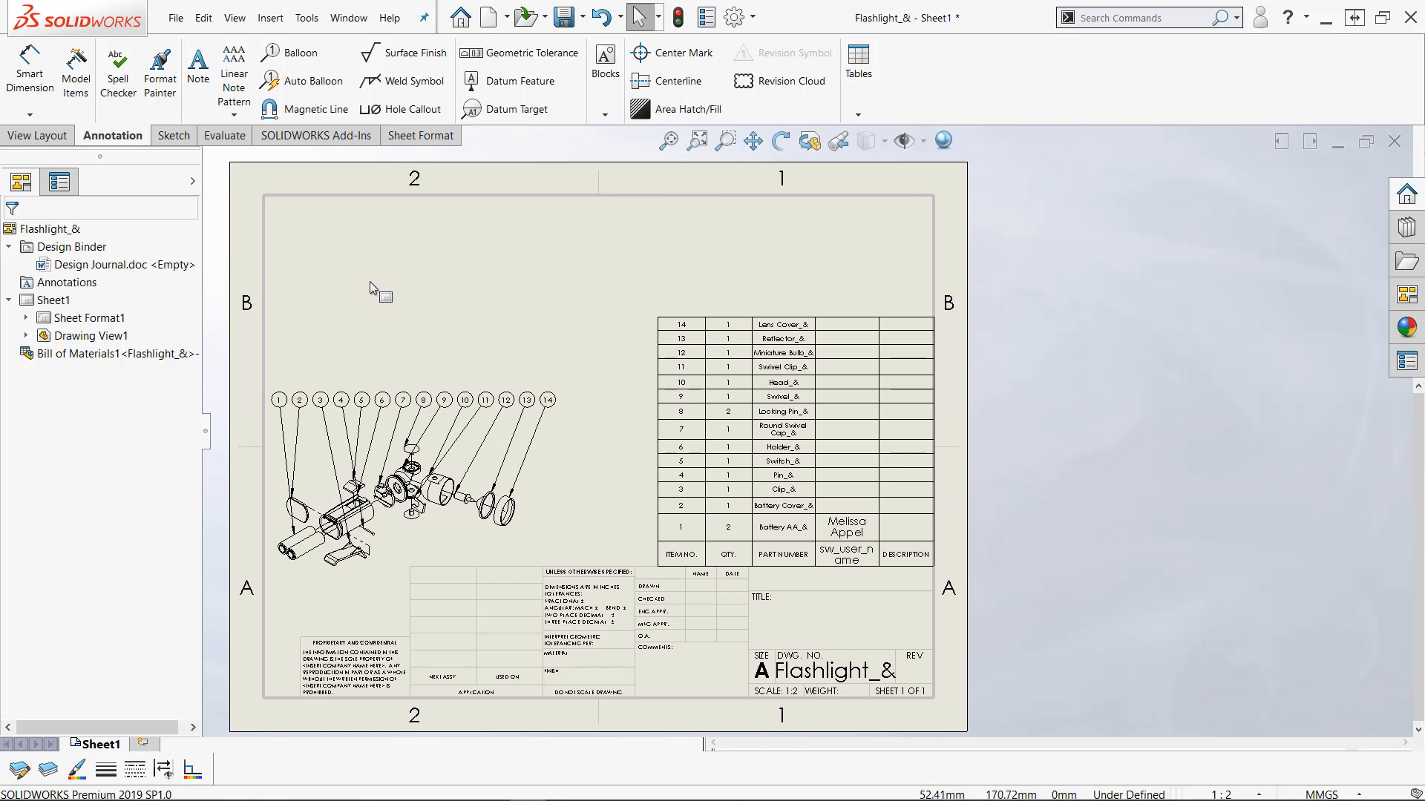
{"action": "left_click", "coordinate": [118, 265]}
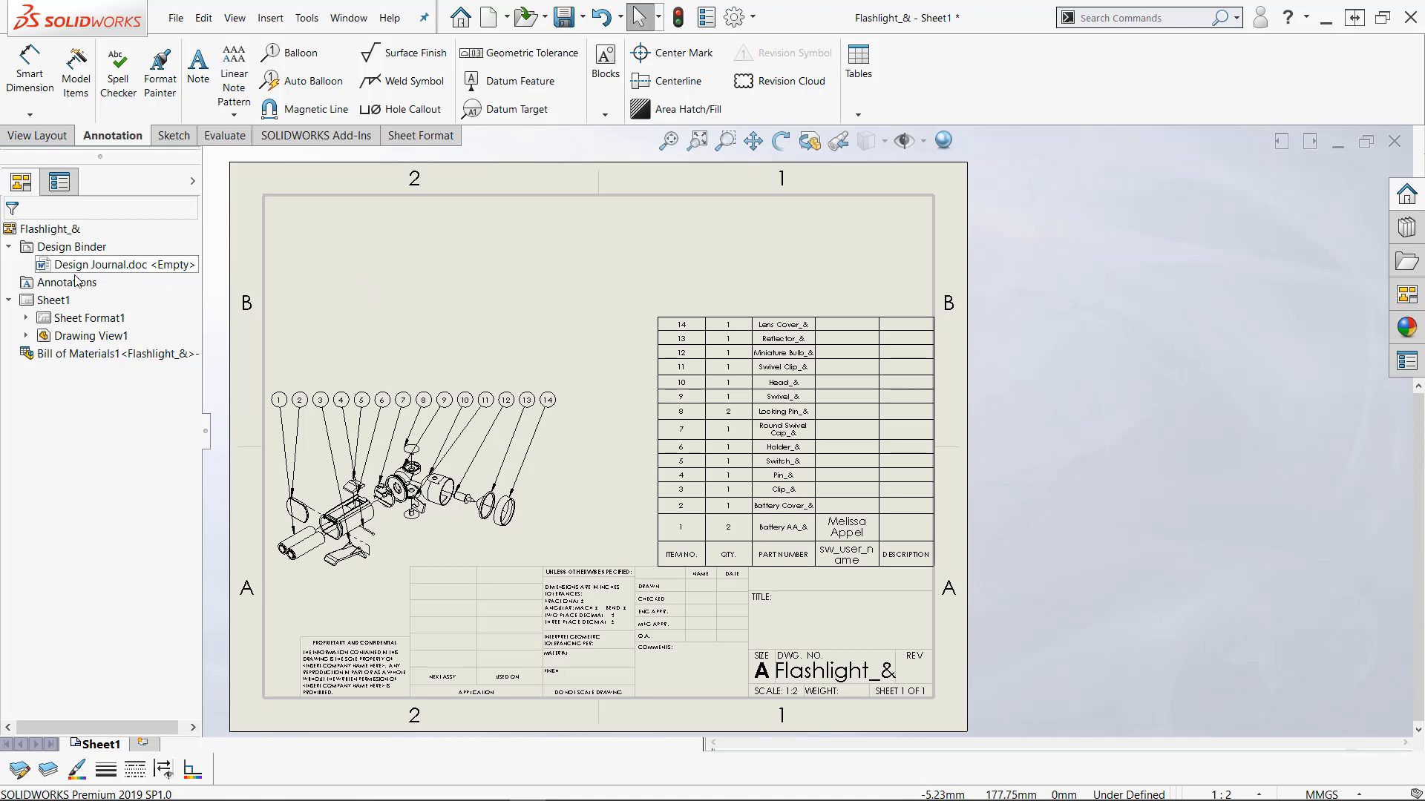